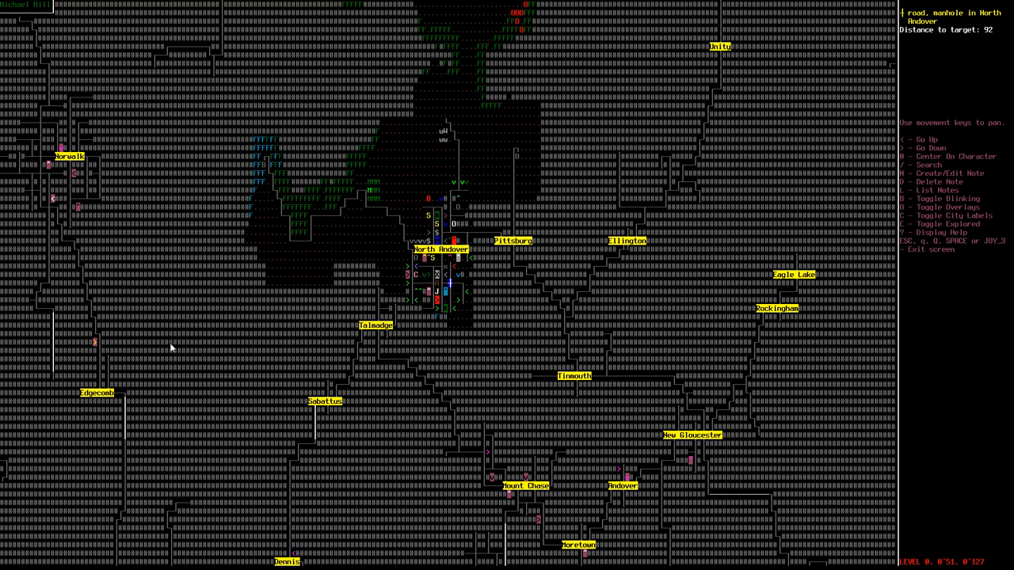
Check the map of the surrounding towns and return to the street.
key(Escape)
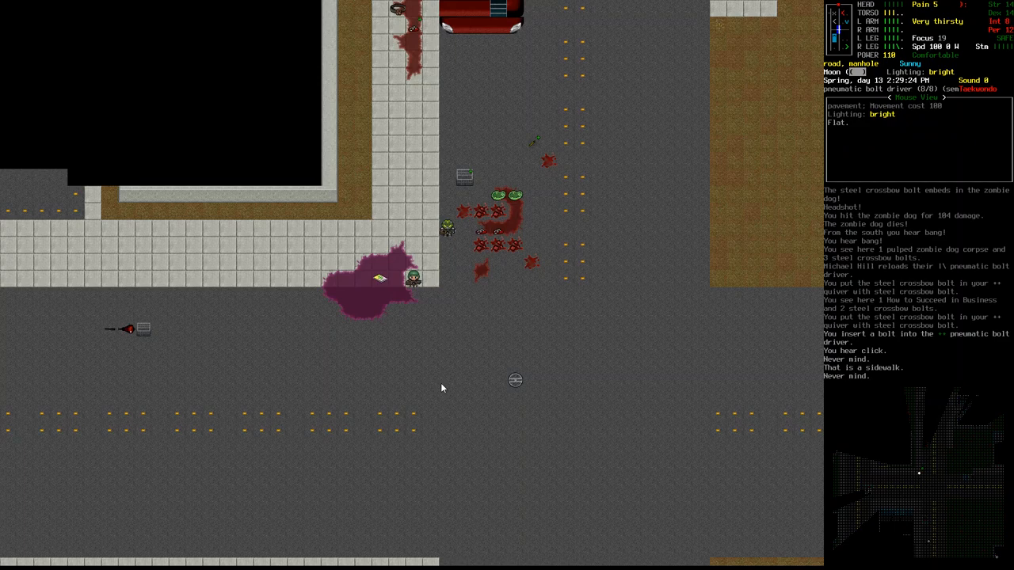
key(m)
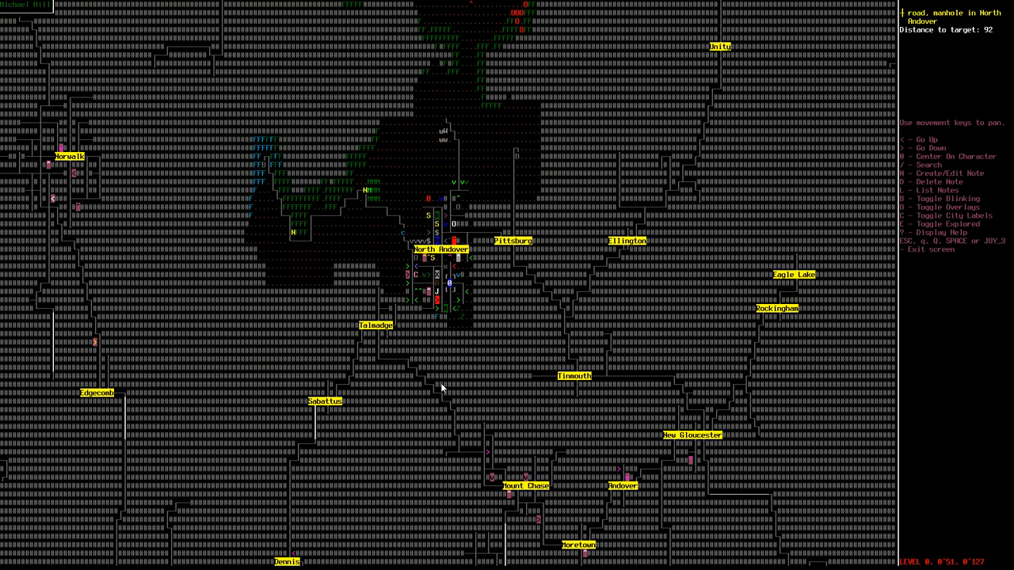
key(Escape)
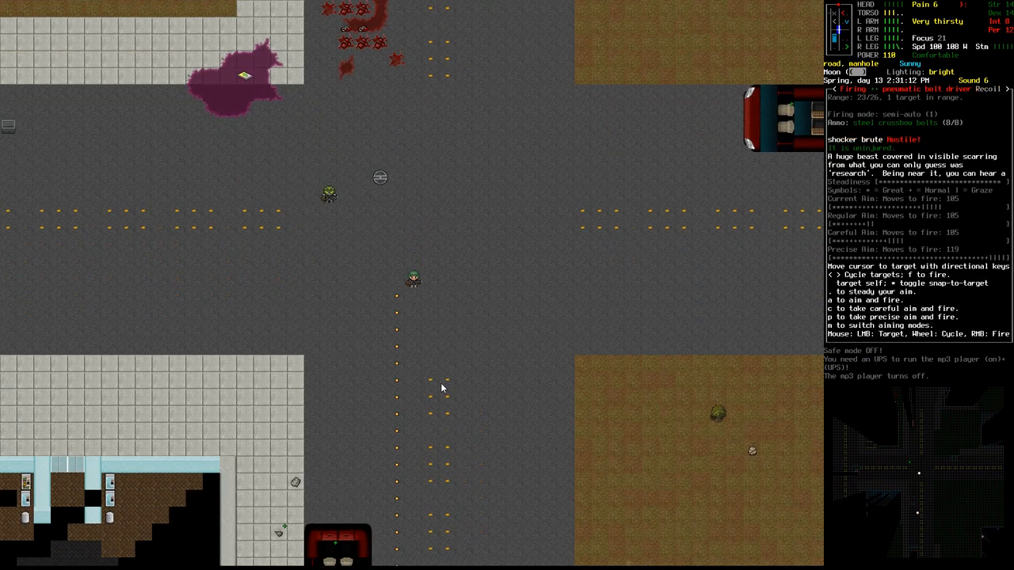
Shoot the shocker brute with the bolt driver and butcher its corpse for bionics.
key(f)
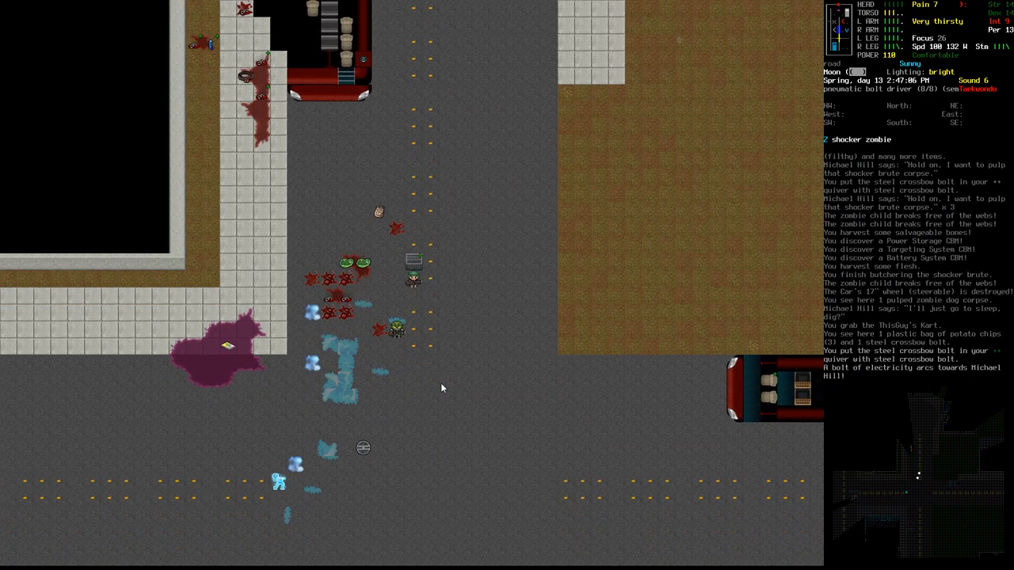
key(f)
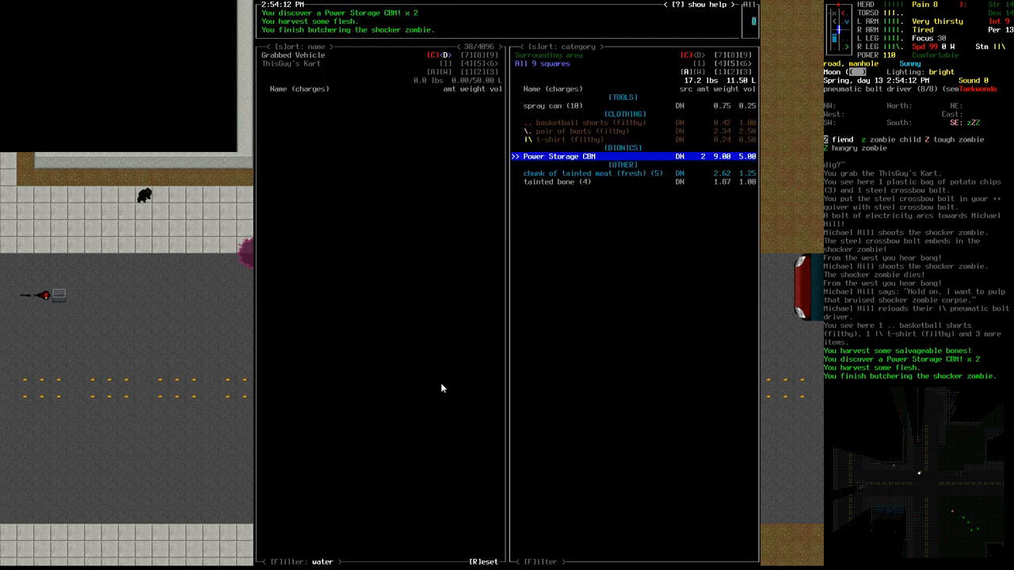
Take the Power Storage CBM from the ground and choose something to eat or drink.
key(Escape)
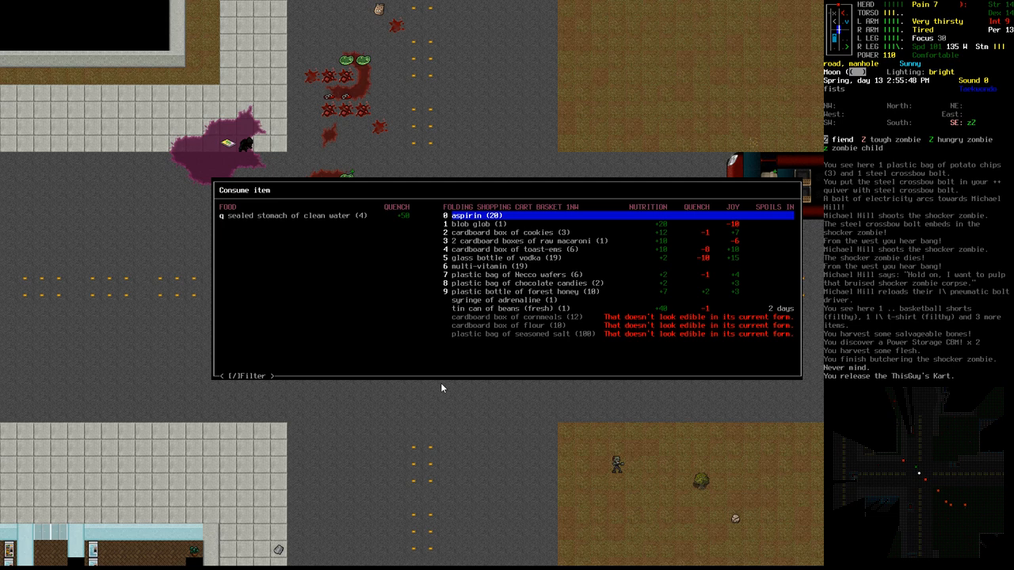
click(298, 216)
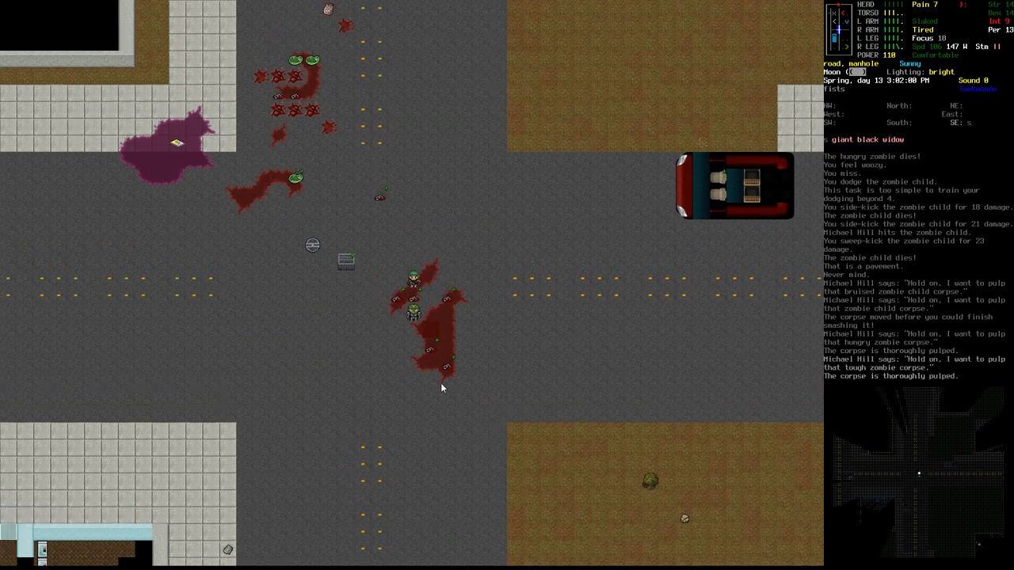
Attack the nearby zombie child in melee.
key(i)
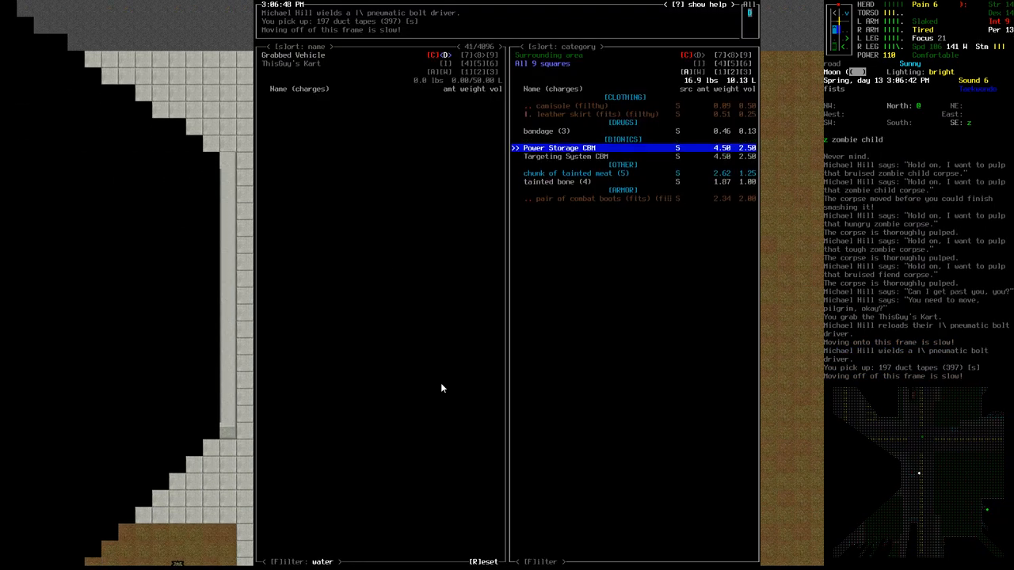
Pick up the 3 bandages from the nearby items and walk toward the parked vehicle.
key(up)
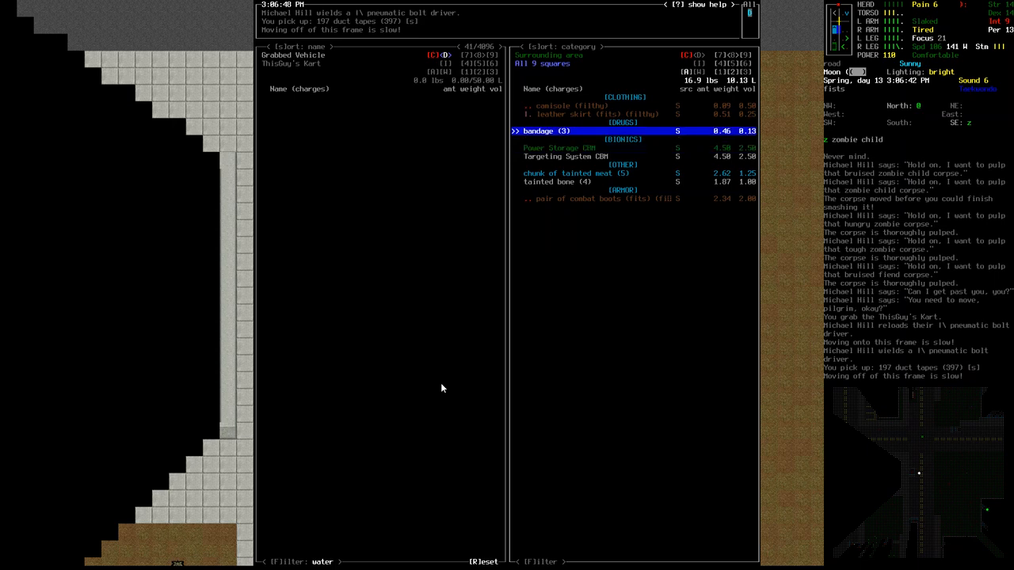
key(Escape)
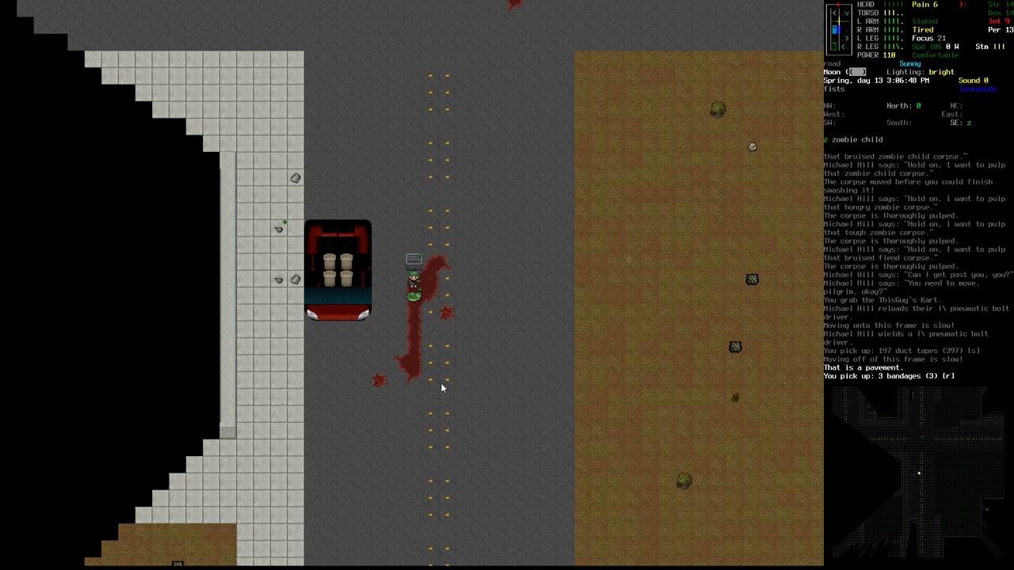
key(i)
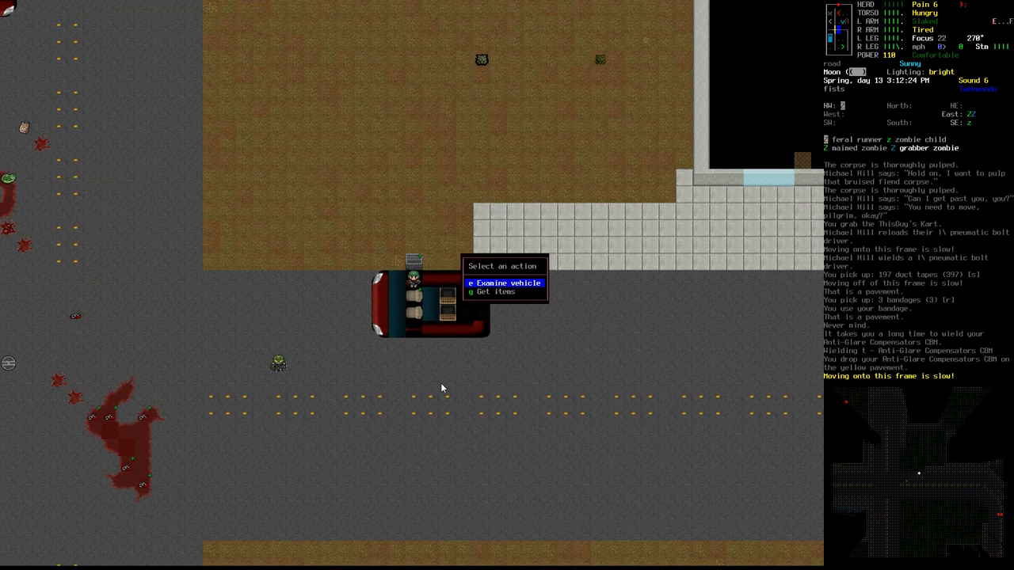
Examine the vehicle before leaving the kart behind.
key(Escape)
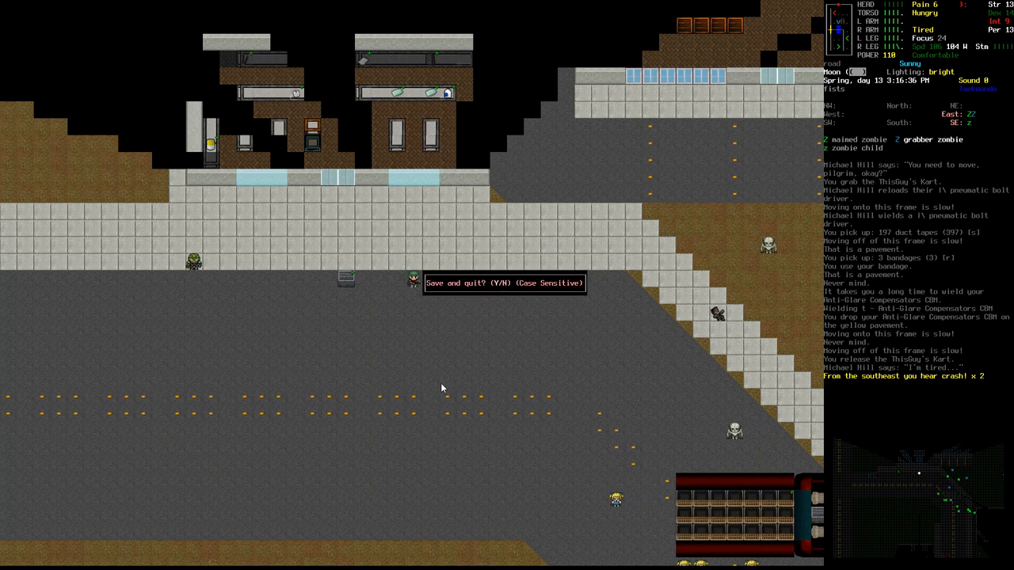
key(Y)
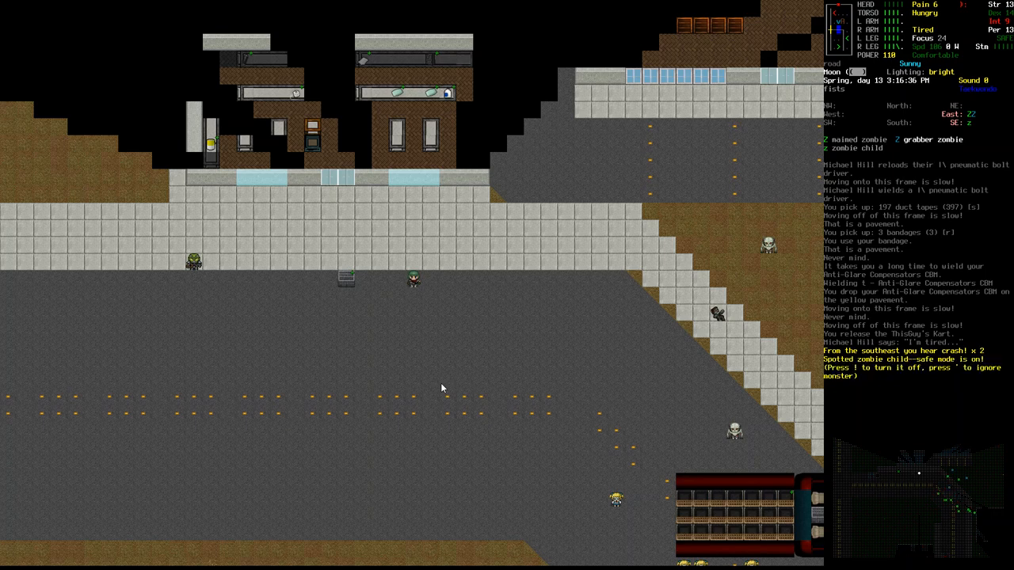
key(!)
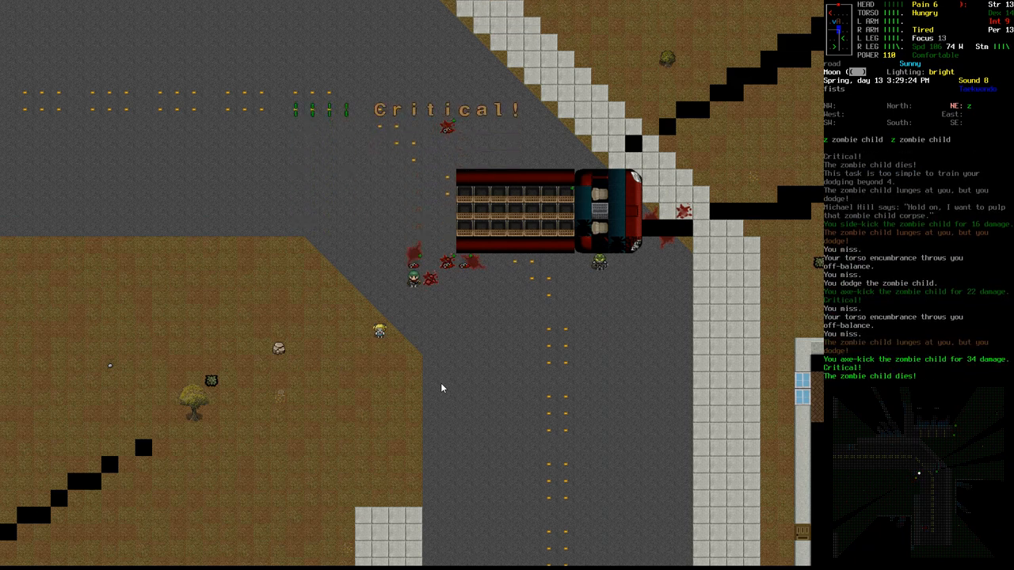
Kick the zombie child standing beside the APC.
key(E)
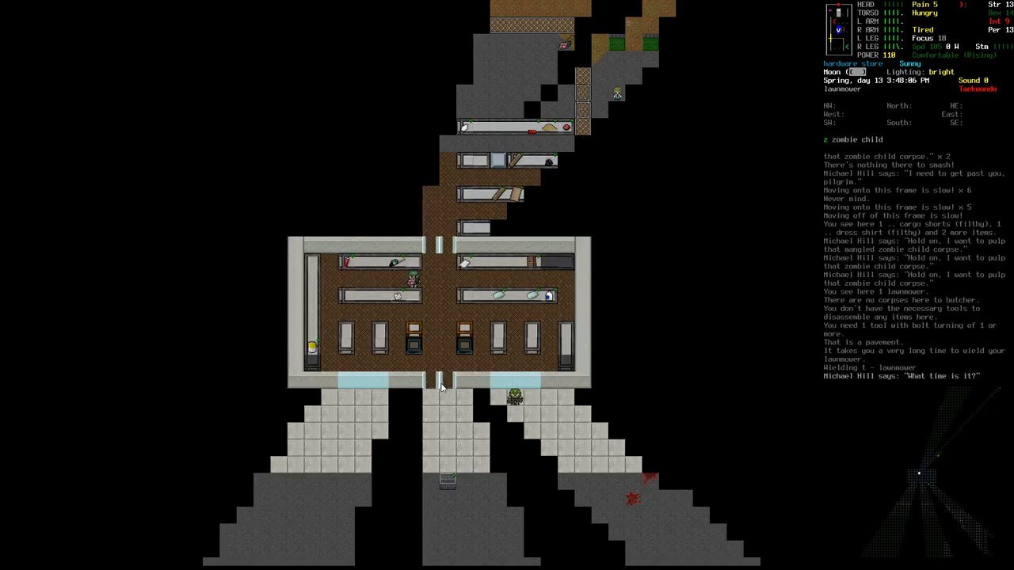
Drop the wielded lawnmower found in the hardware store.
key(D)
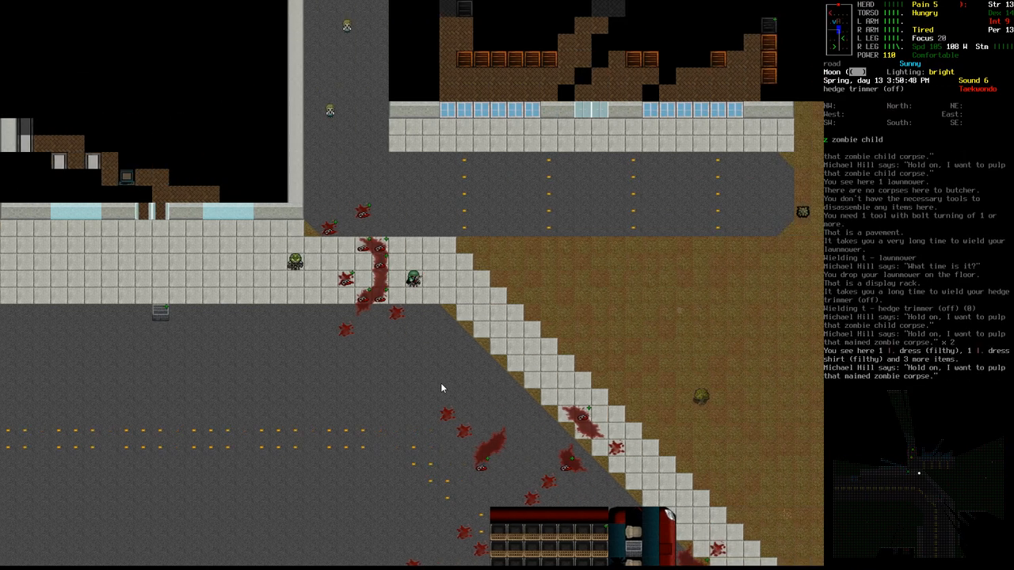
Drop the lawnmower outside the store to free hands for the hedge trimmer.
key(d)
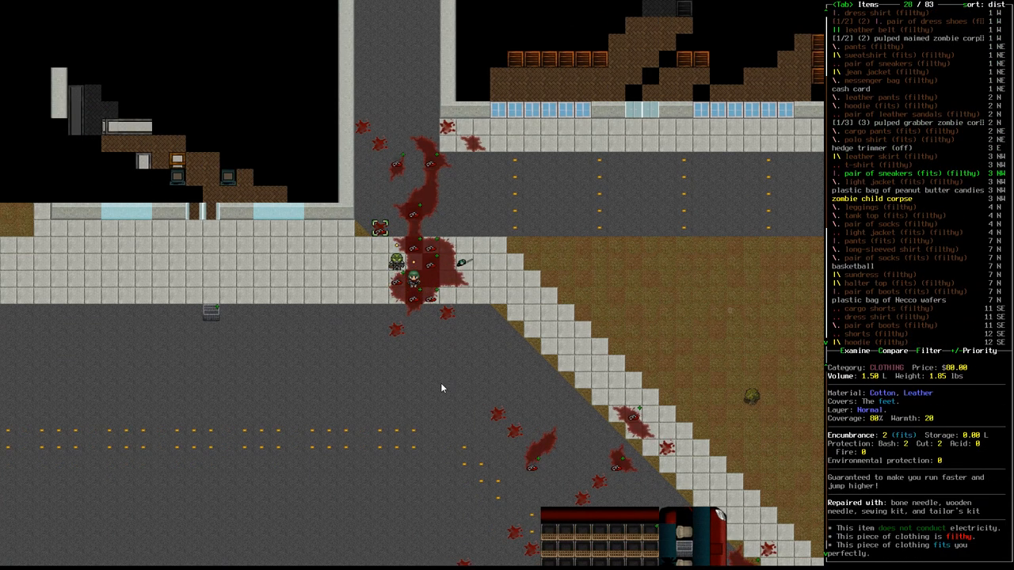
Keep kicking the attacking zombie child until it dies.
key(Escape)
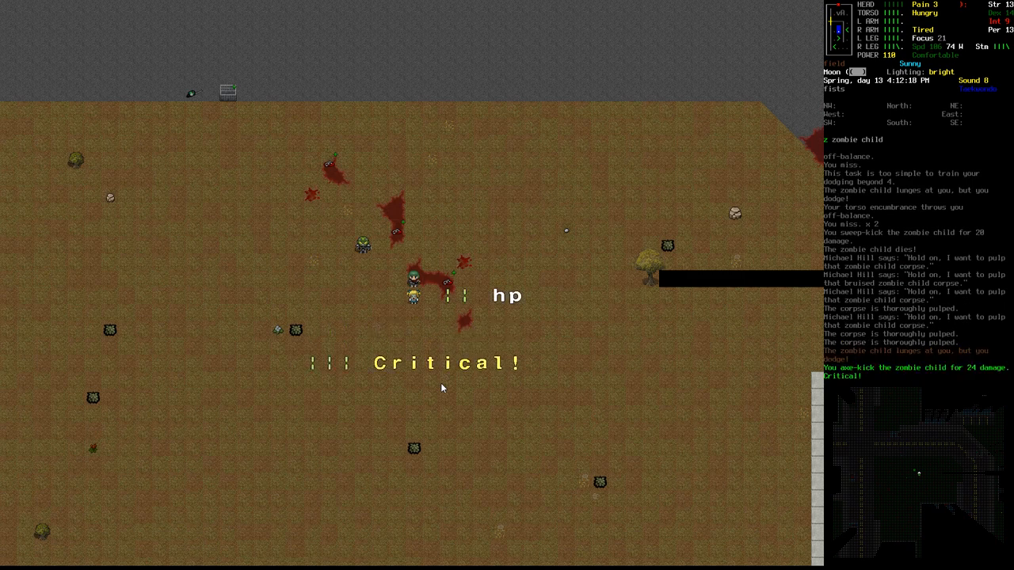
key(E)
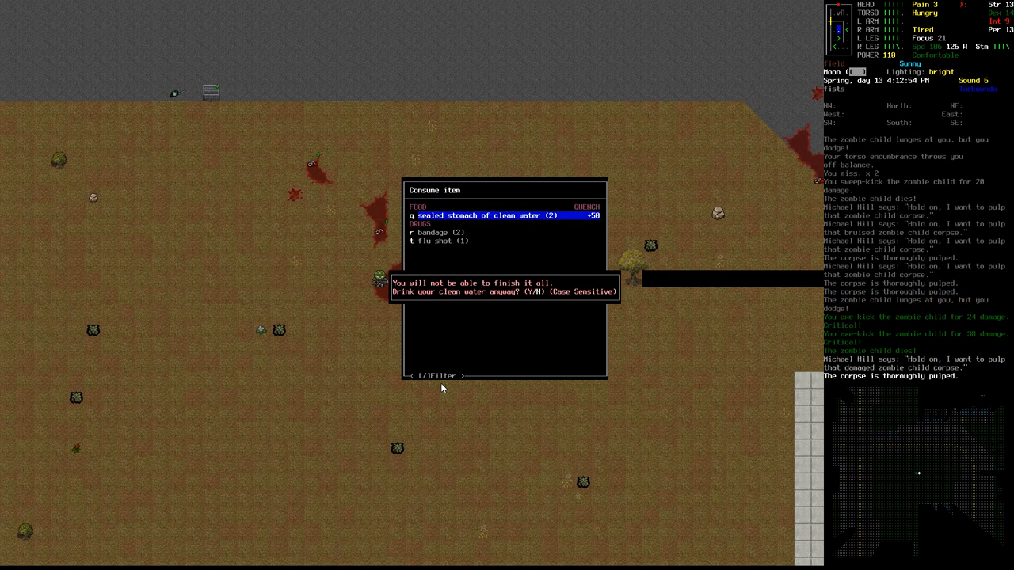
Answer the prompt about drinking the clean water that can't all be finished.
key(n)
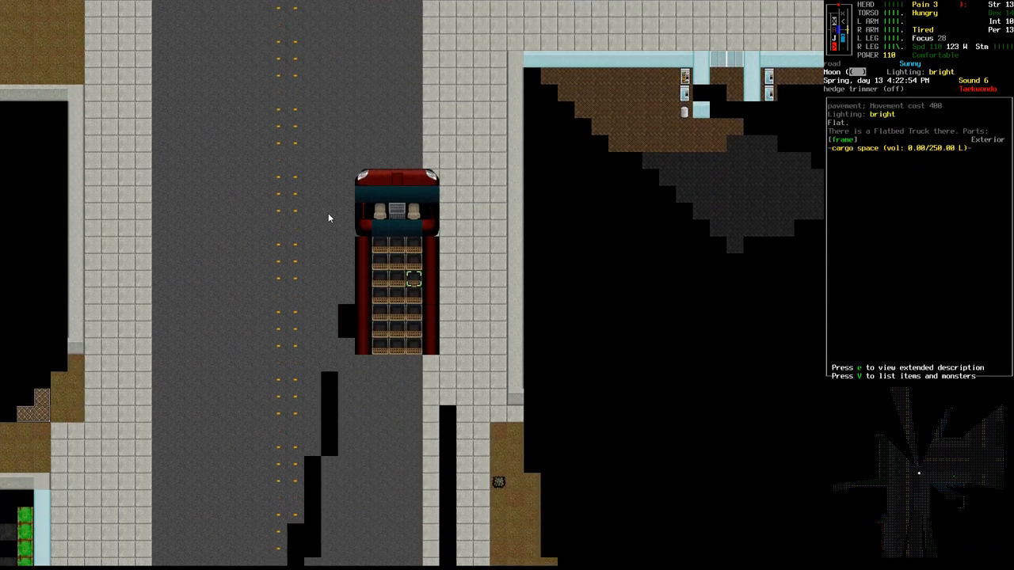
key(m)
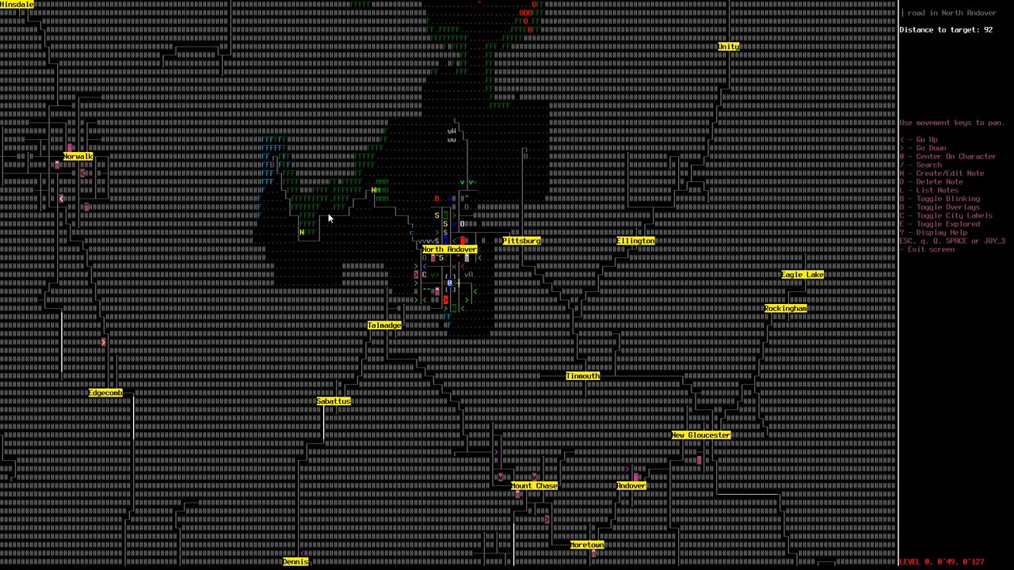
key(Escape)
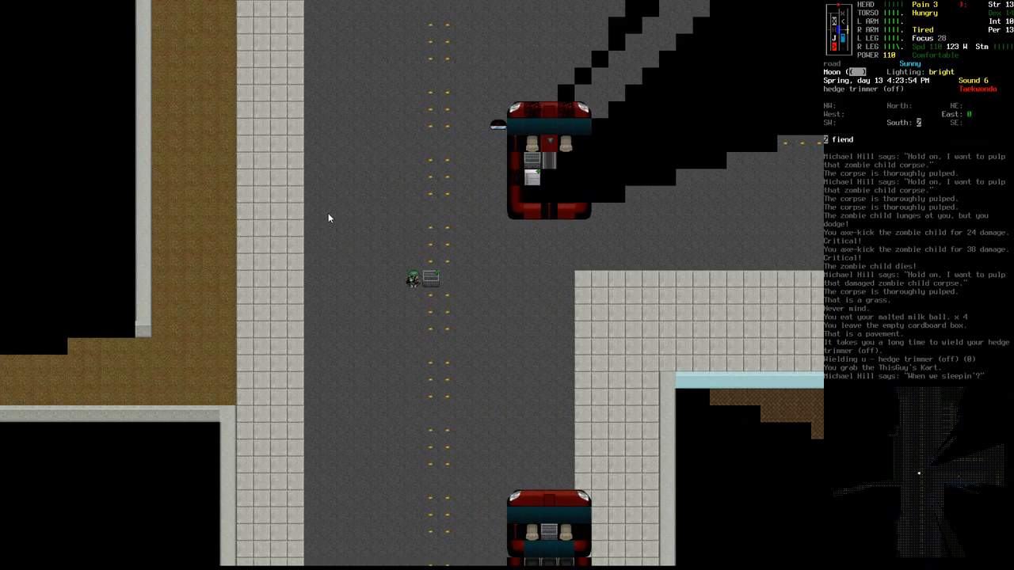
Shoot the shocker zombie dead with a bolt and butcher it for its CBMs.
key(m)
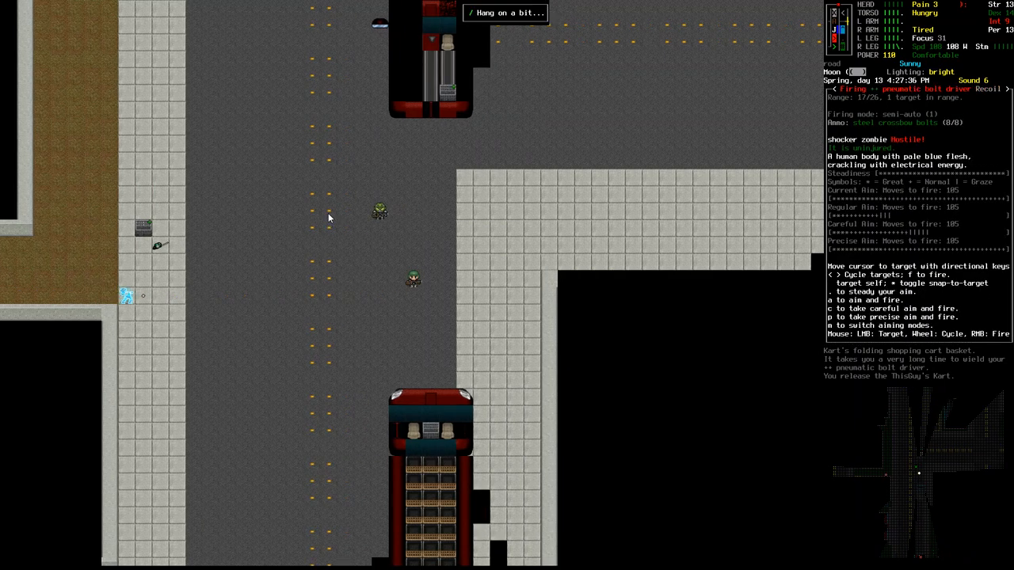
key(f)
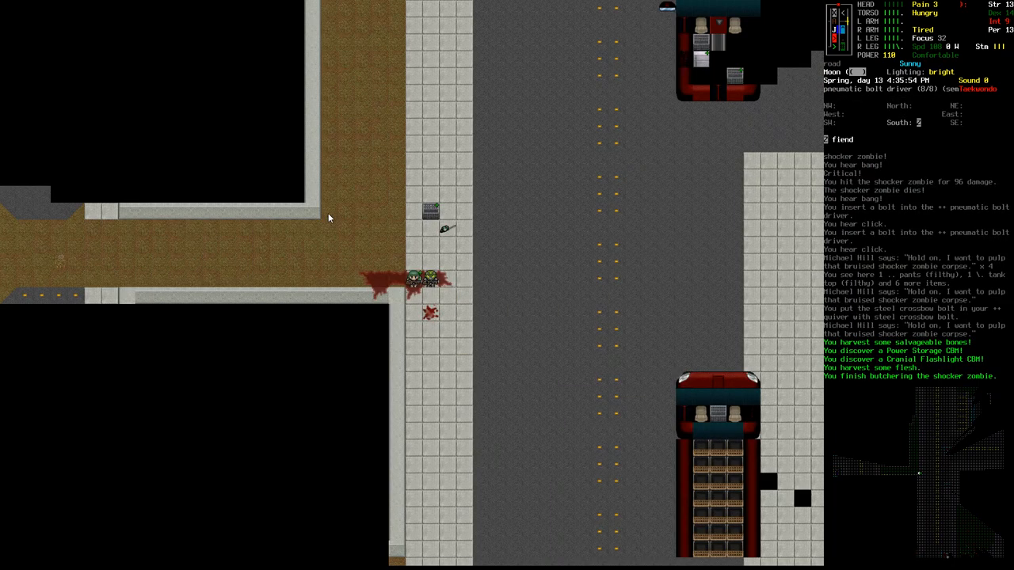
Grab the ThisDay's Kart and haul it along the road past the parked trucks.
key(m)
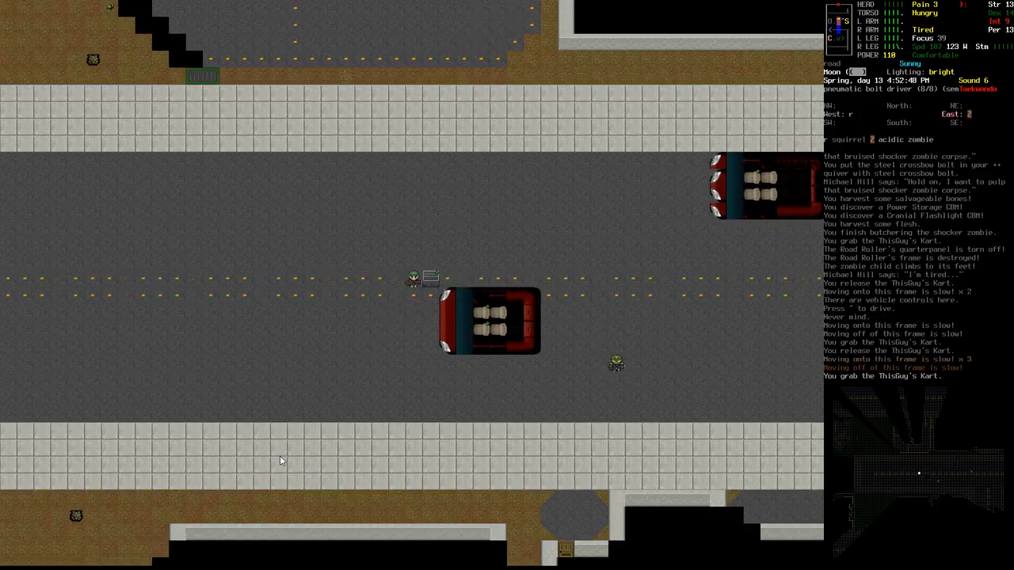
Walk the kart north past the skate park as Michael Hill shoots the acidic zombie.
key(m)
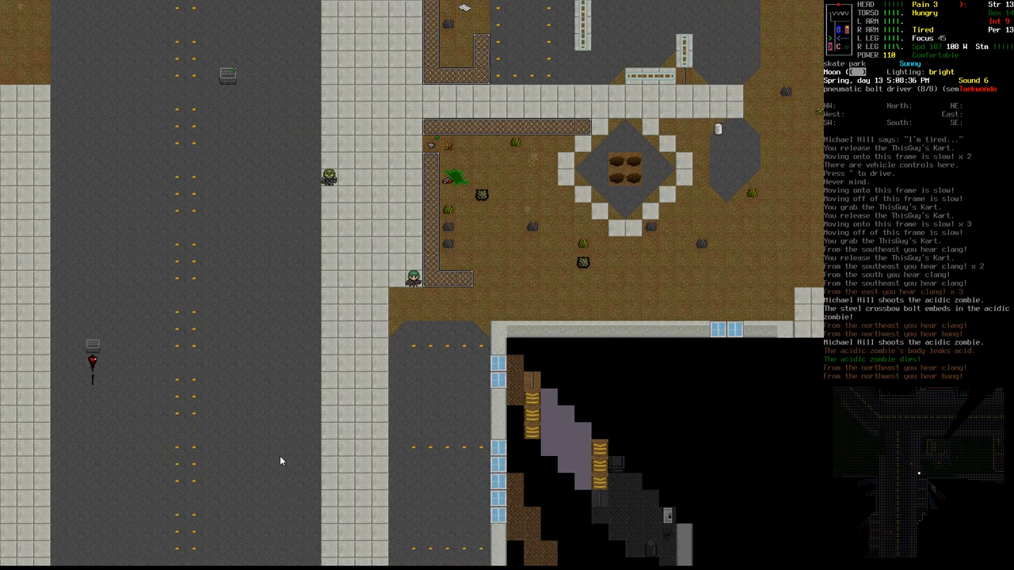
key(up)
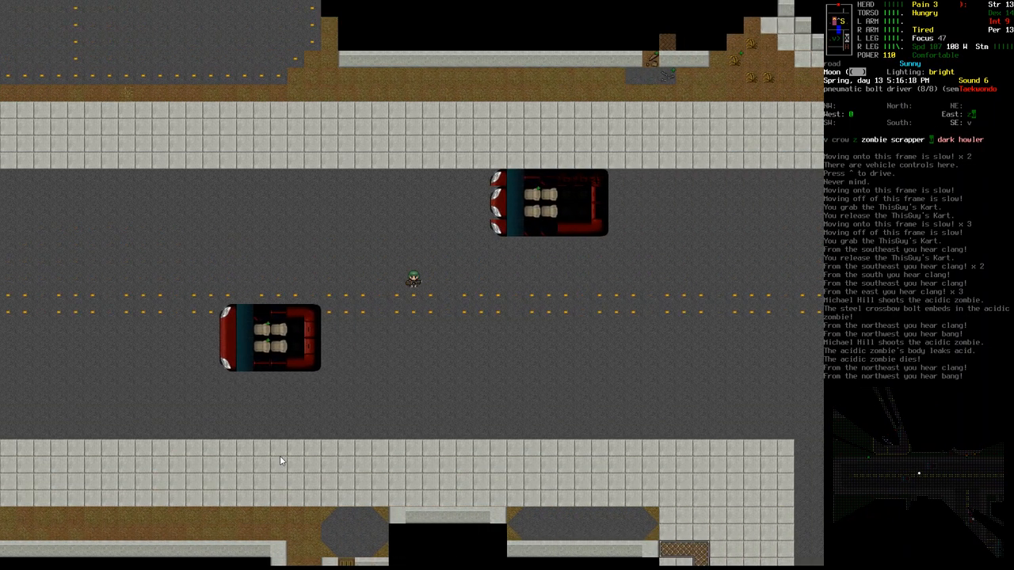
Shoot the dark howler and zombie scrapper dead with the pneumatic bolt driver.
key(up)
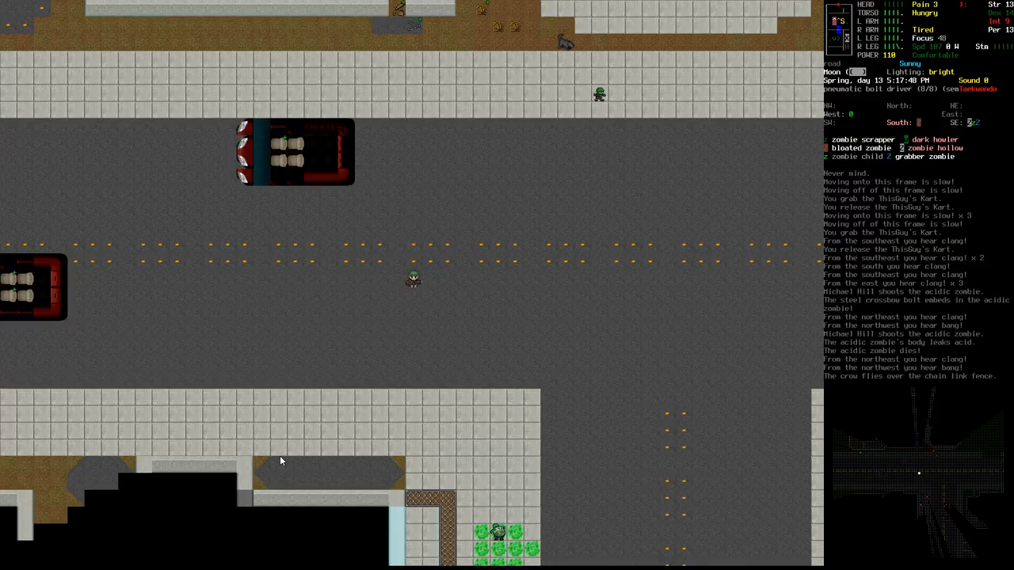
key(m)
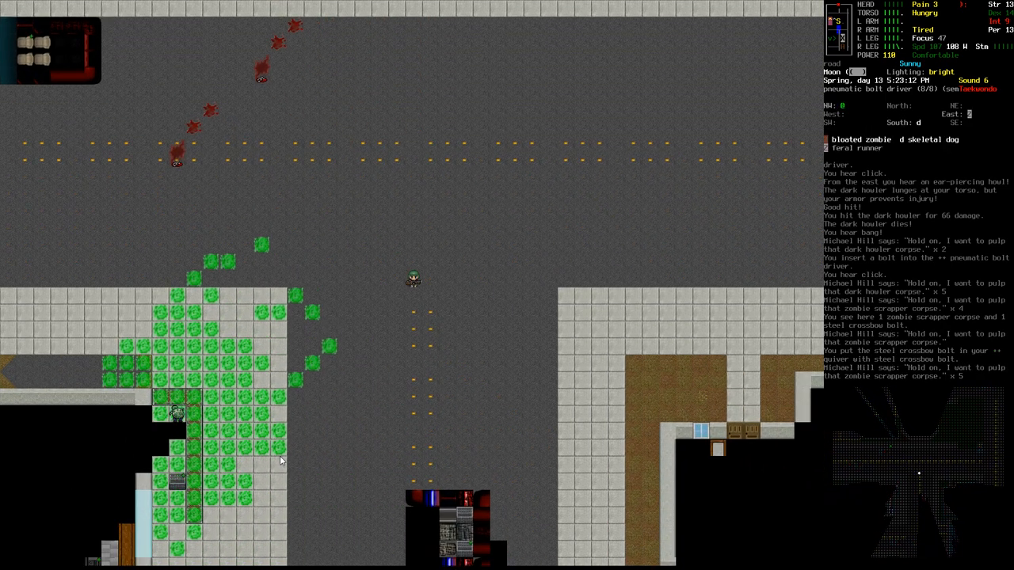
key(f)
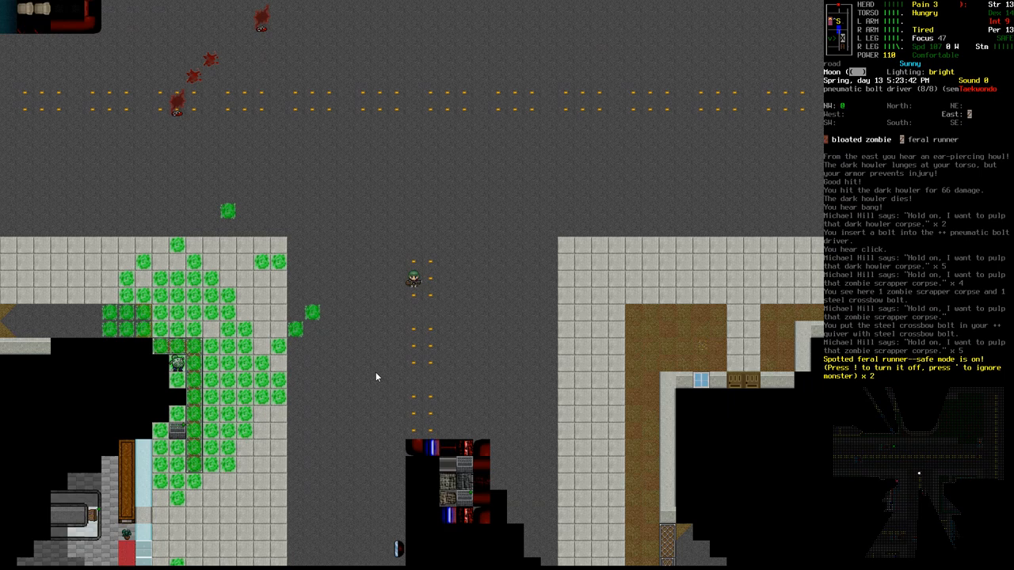
Turn safe mode off and start aiming the bolt driver at the skeletal dog.
key(!)
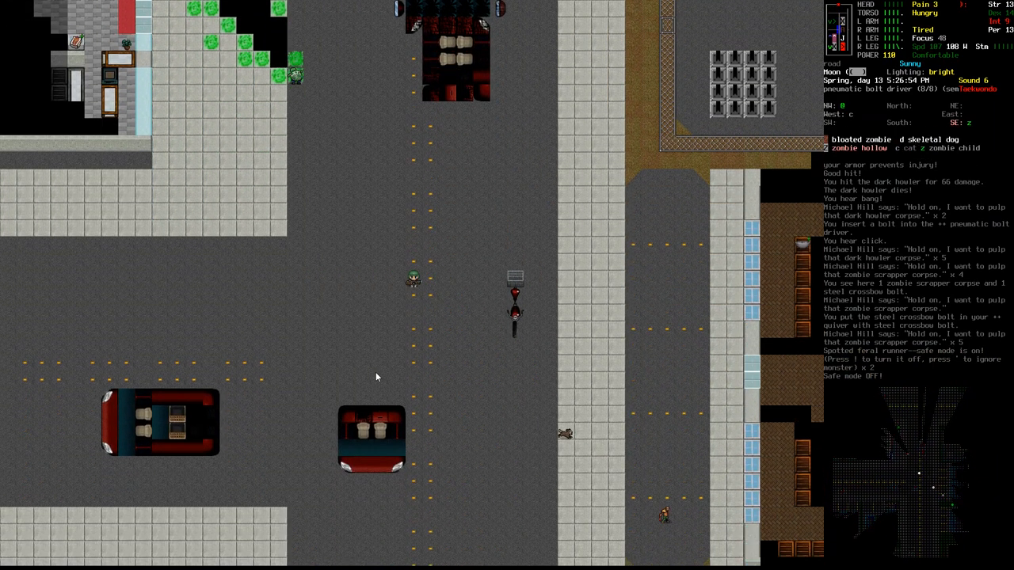
key(f)
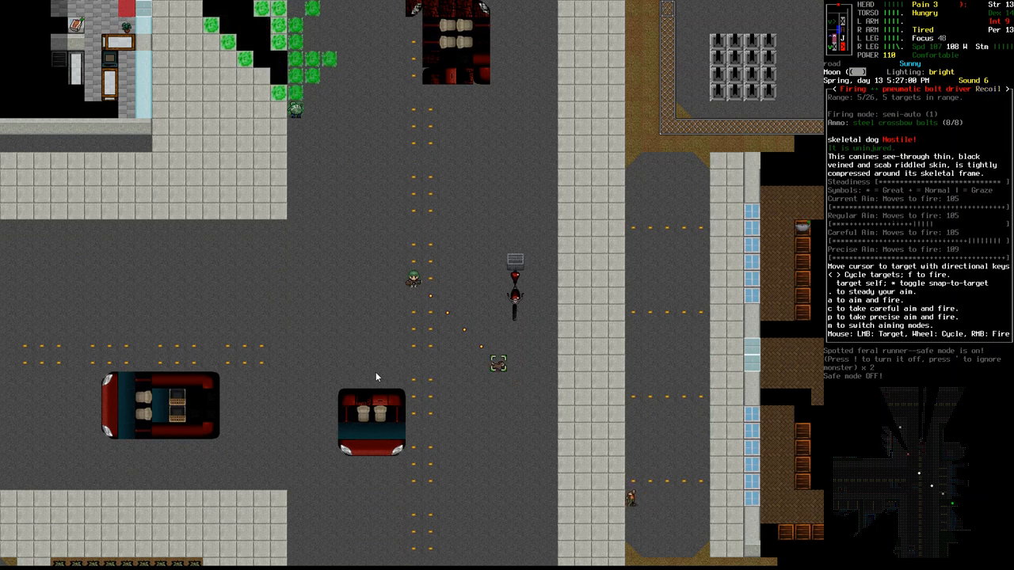
Fire at the skeletal dog, then shoot the grabbing zombie hollow and break into a run.
key(f)
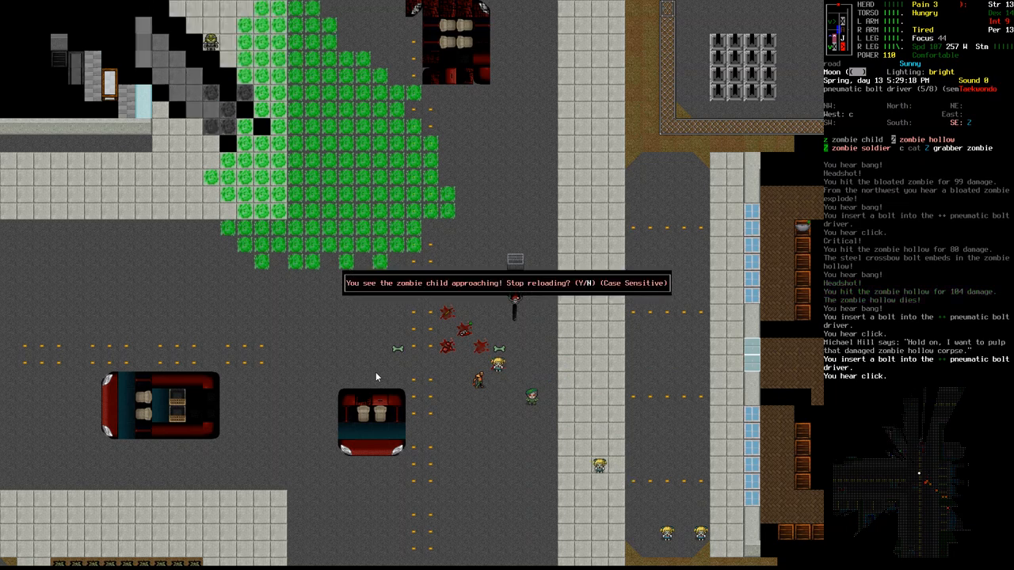
key(y)
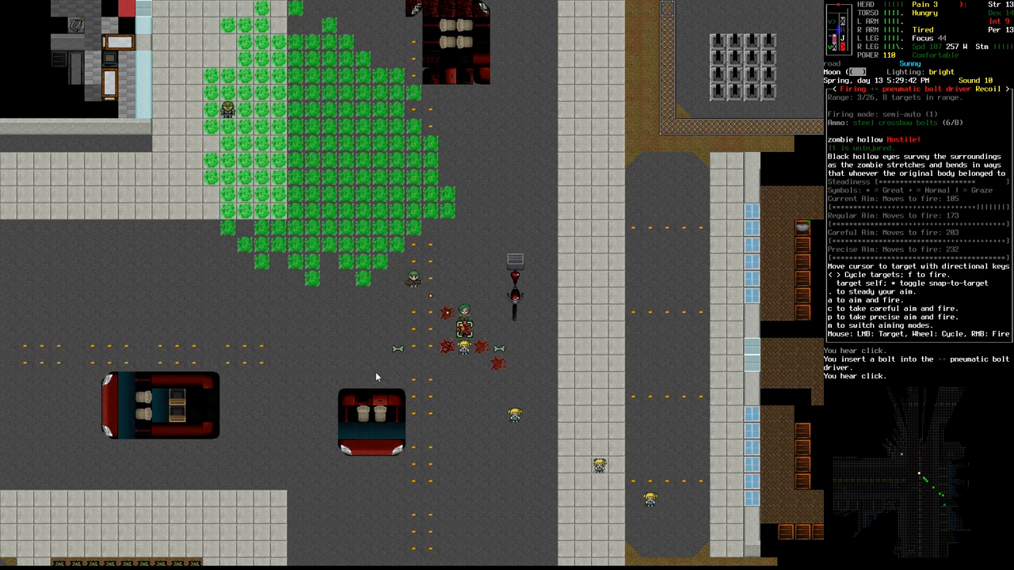
key(f)
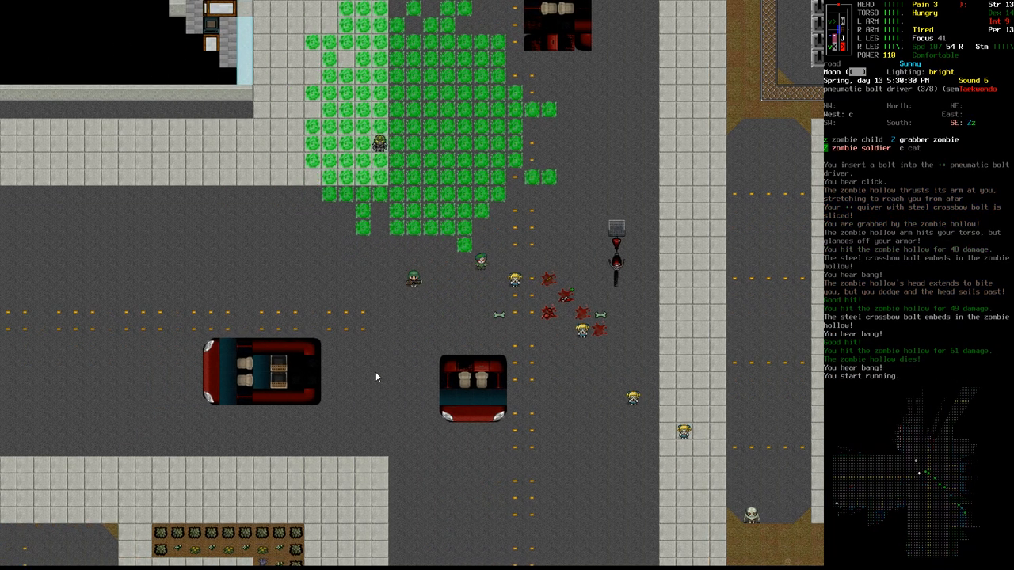
key(w)
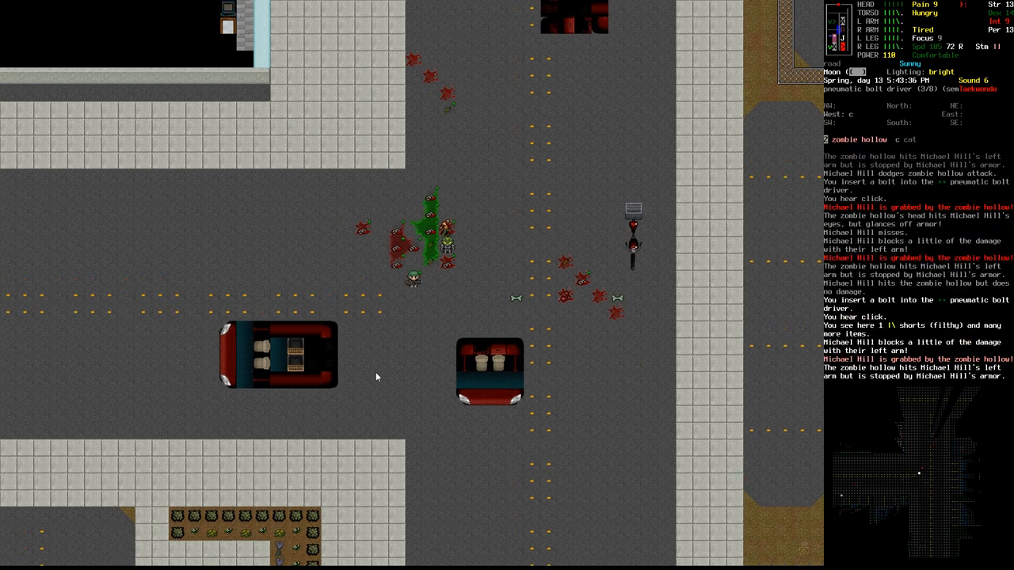
Attack the zombie hollow grabbing the survivor at the crossroads.
key(f)
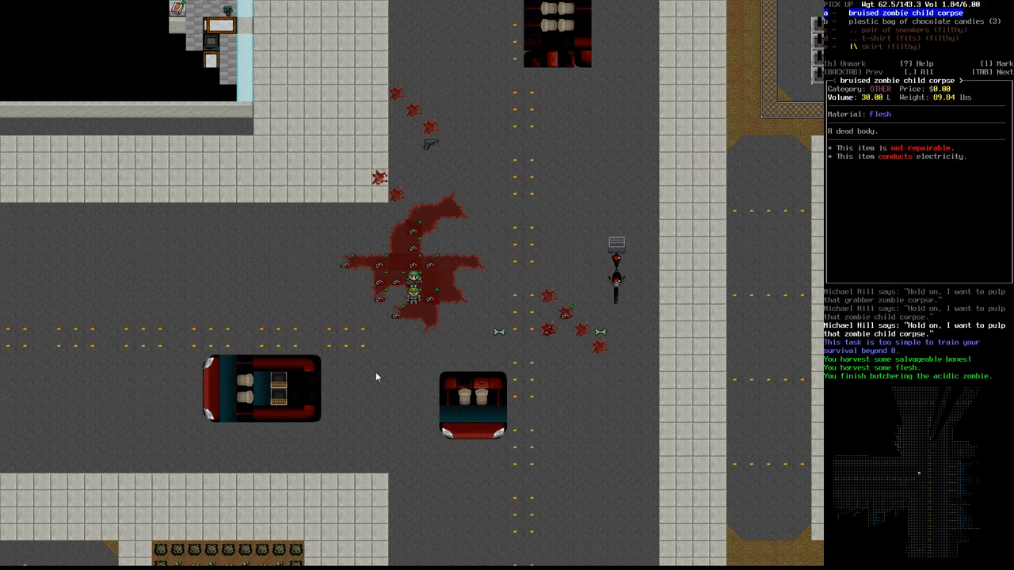
Inspect the clothing and items lying on the pavement around the pulped corpses.
key(Escape)
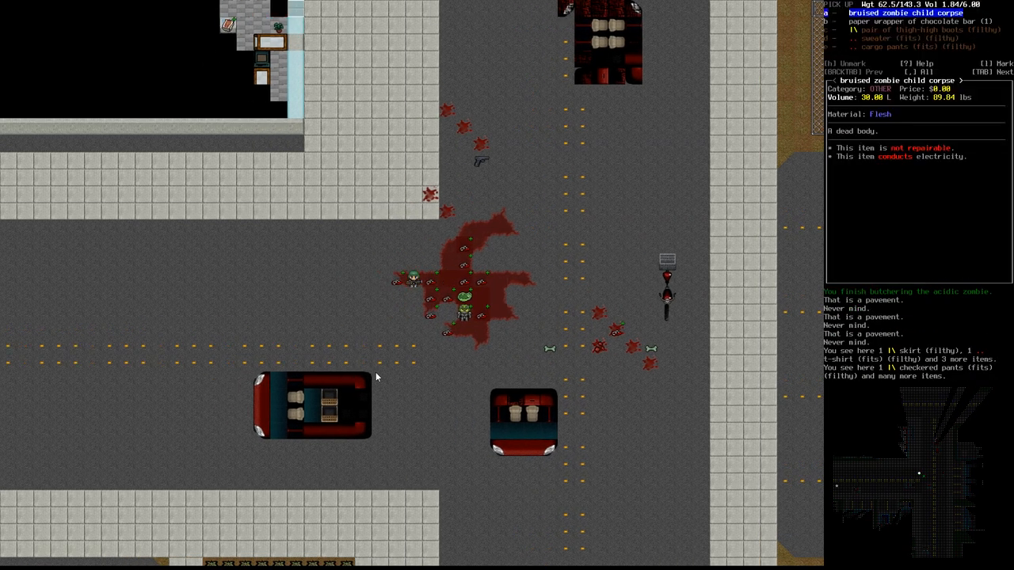
key(s)
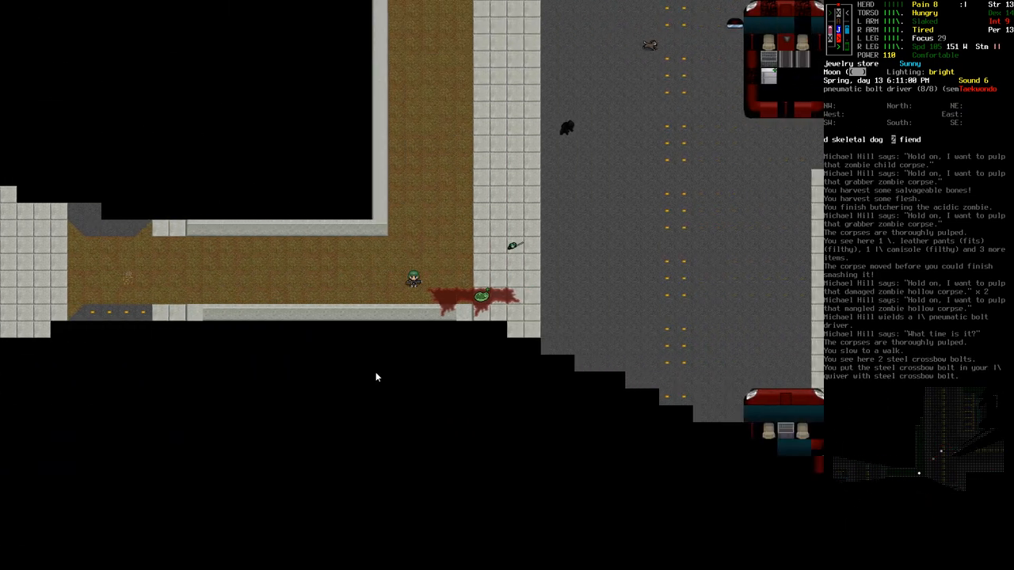
Shoot the approaching fiend dead and hit the skeletal dog with crossbow bolts.
key(f)
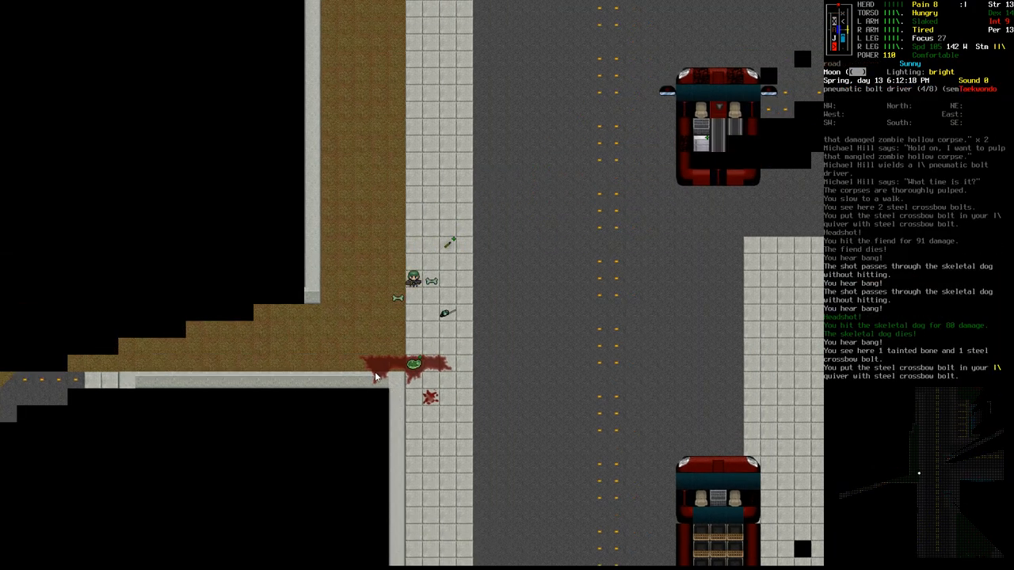
key(down)
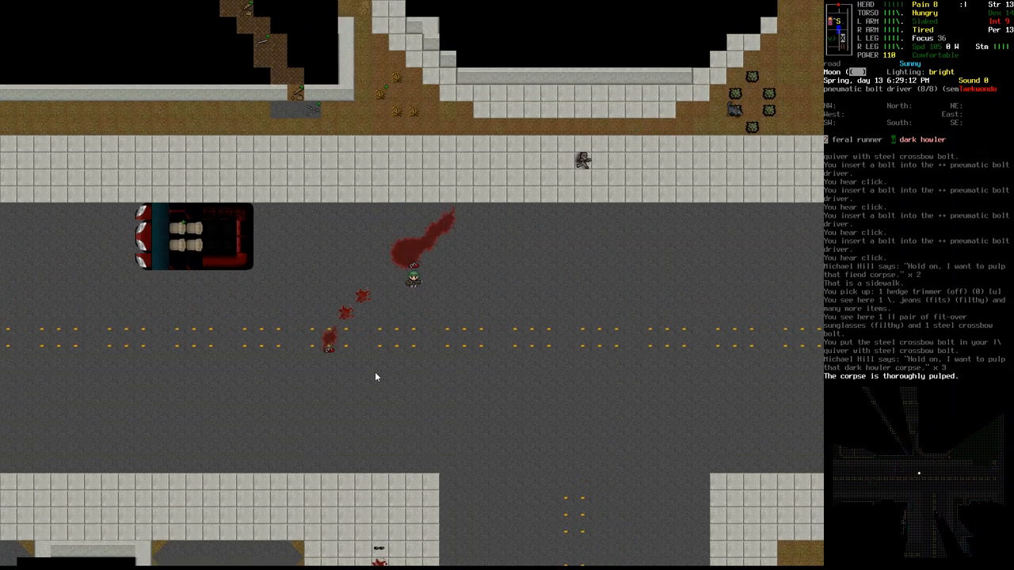
Aim at the feral runner on the sidewalk and shoot it dead.
key(f)
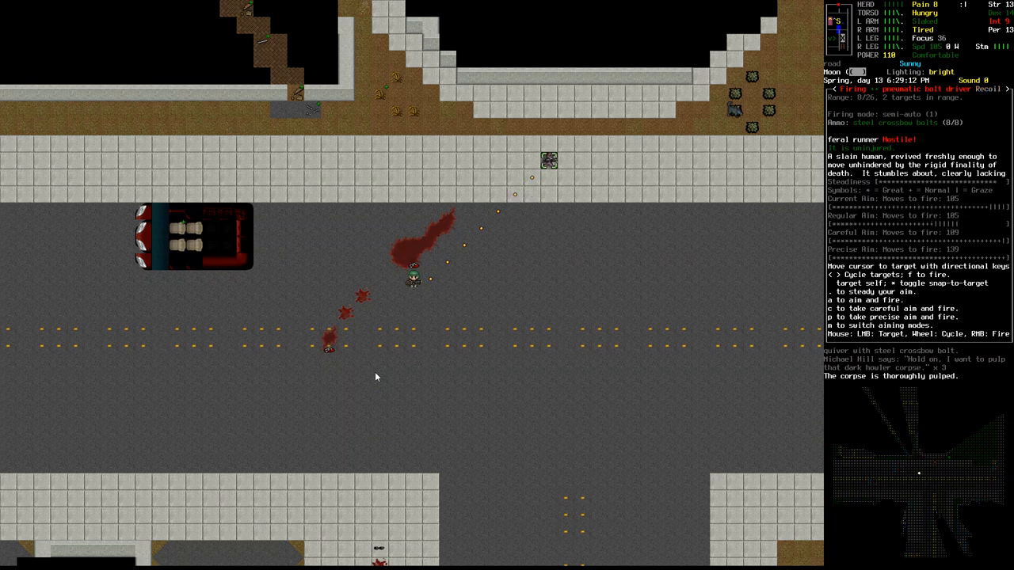
key(f)
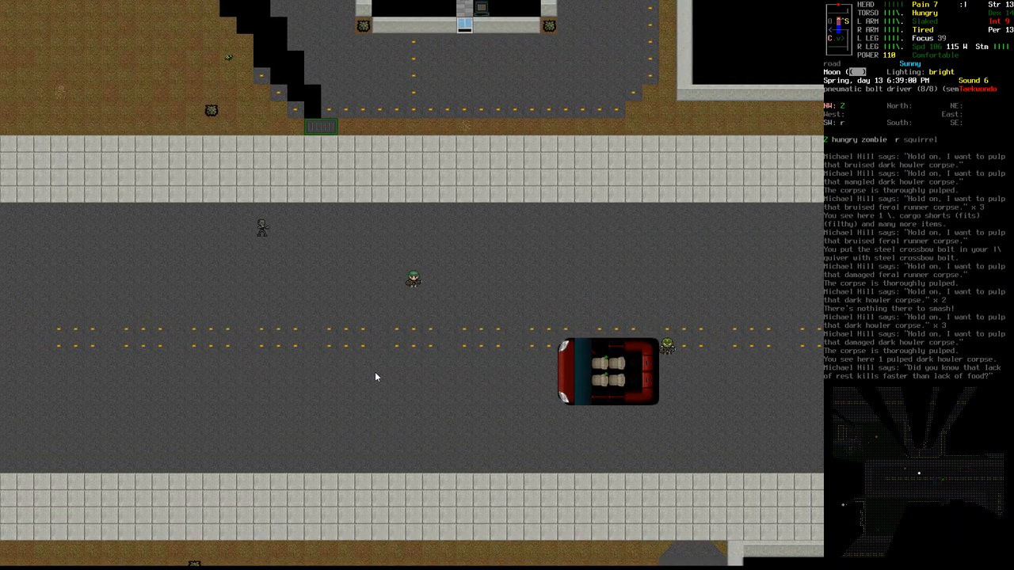
Shoot the hungry zombie dead with the bolt driver, then walk north along the road.
key(w)
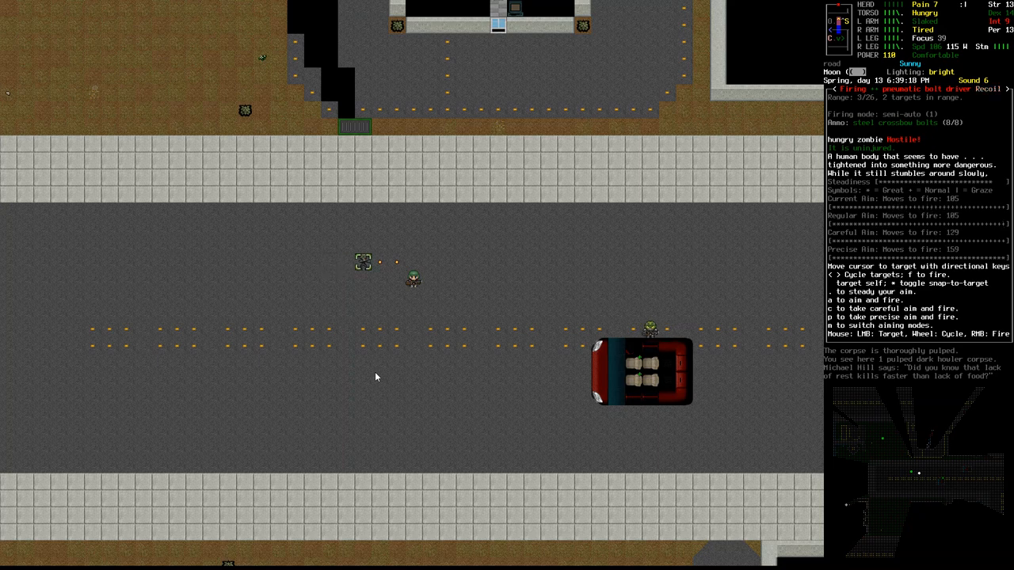
key(f)
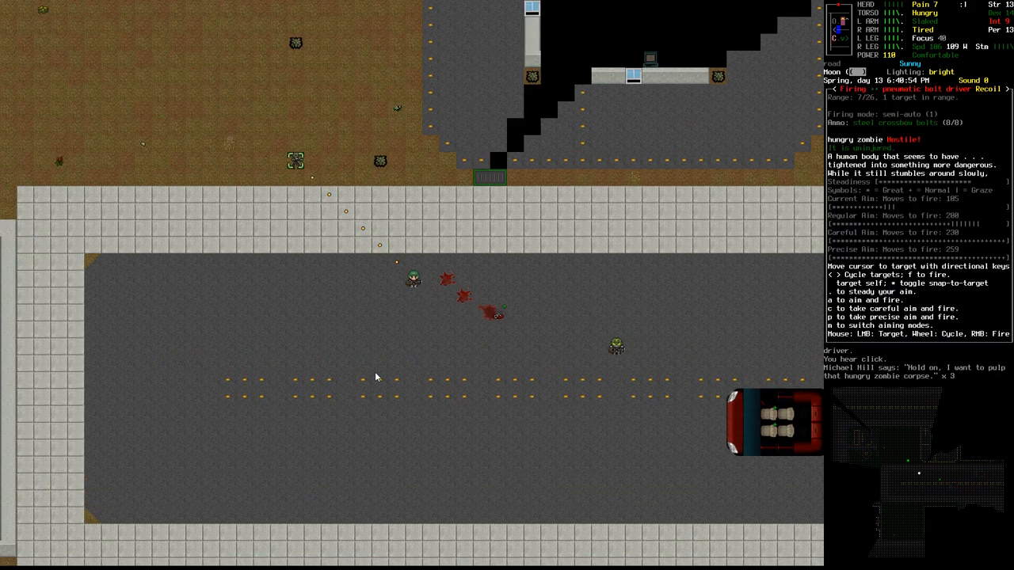
key(f)
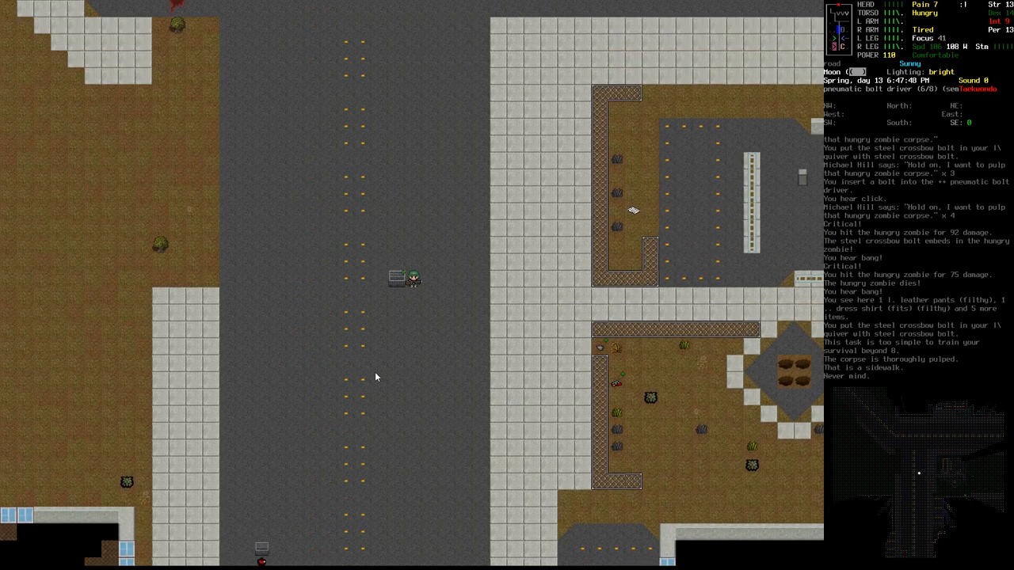
key(up)
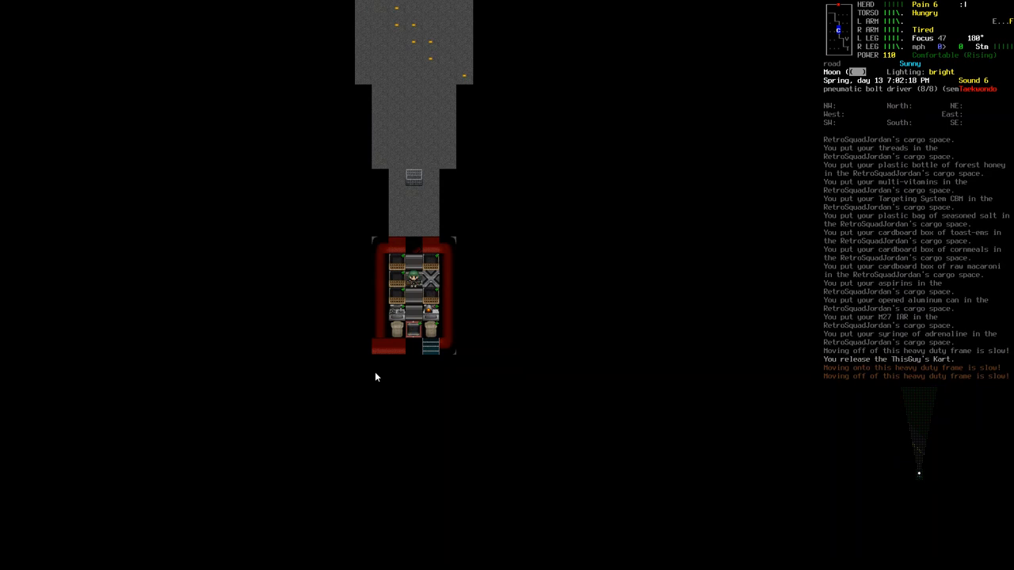
Bring up the vehicle interaction choices after stowing food and supplies in the APC cargo.
key(i)
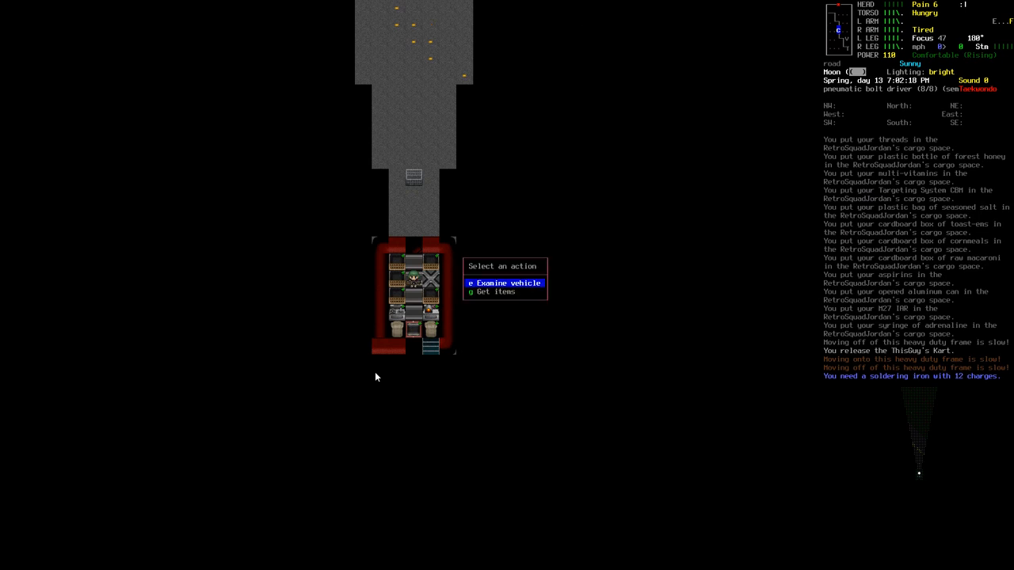
Take the coffeemaker from the cargo and compare carried gear against the vehicle's stored items.
click(494, 292)
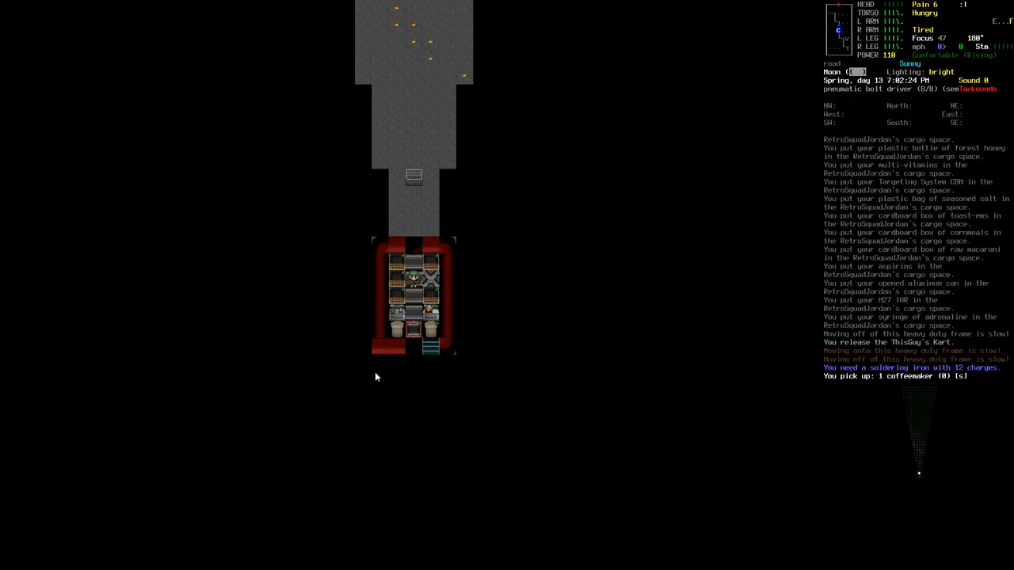
key(i)
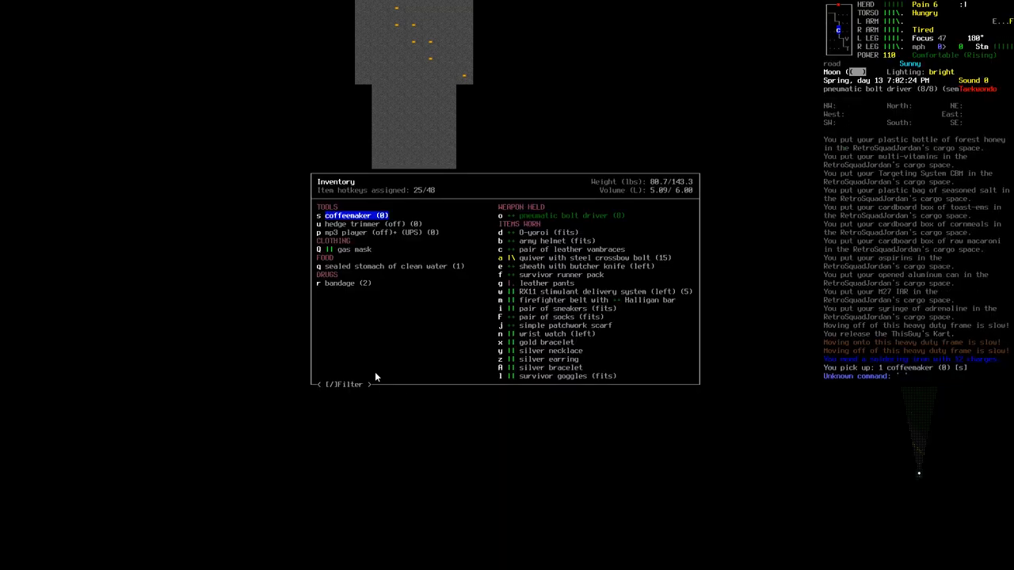
click(562, 216)
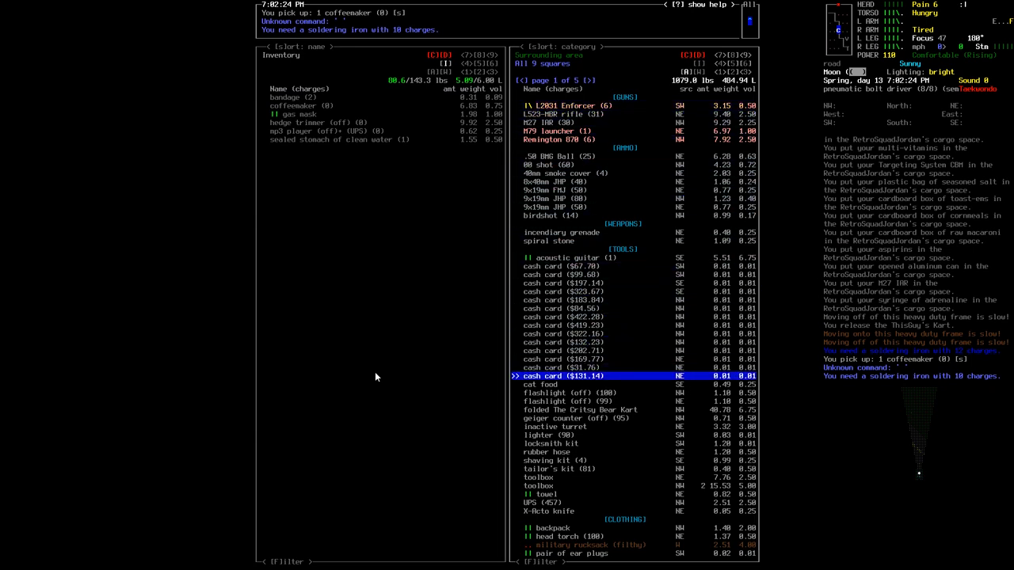
Browse the vehicle's cargo list, then find the heating element recipe in the crafting menu.
key(DOWN)
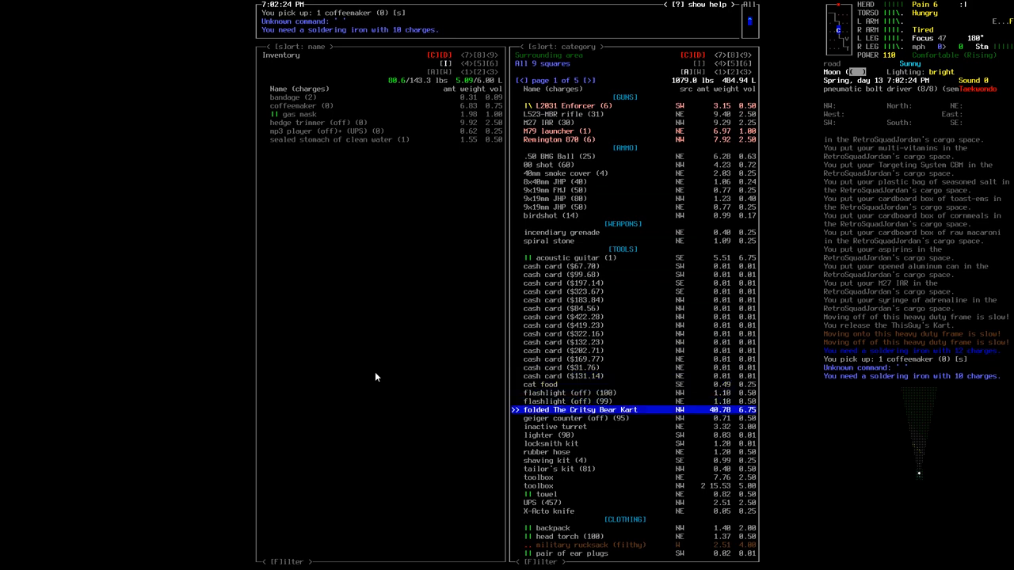
key(DOWN)
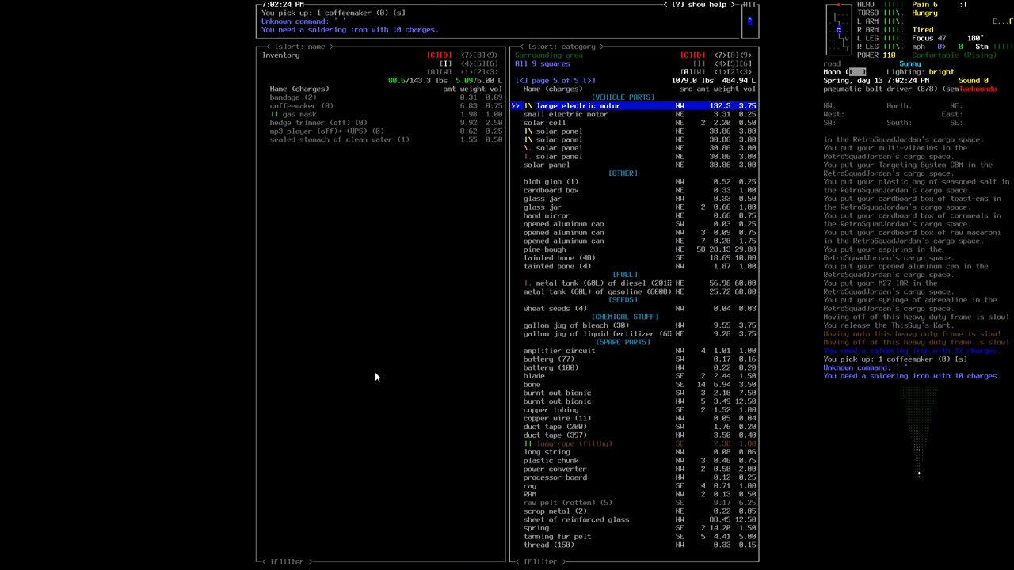
key(down)
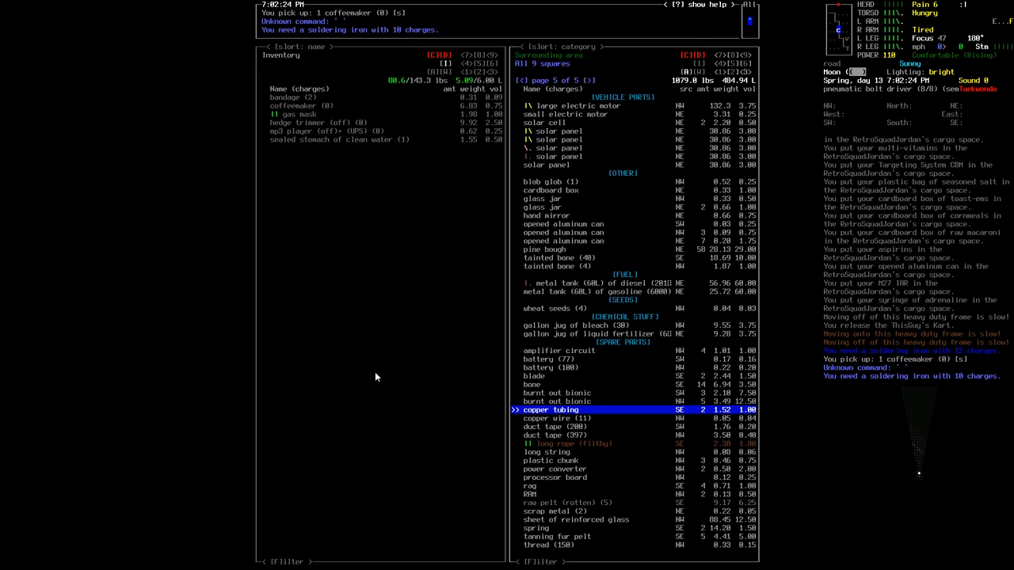
key(down)
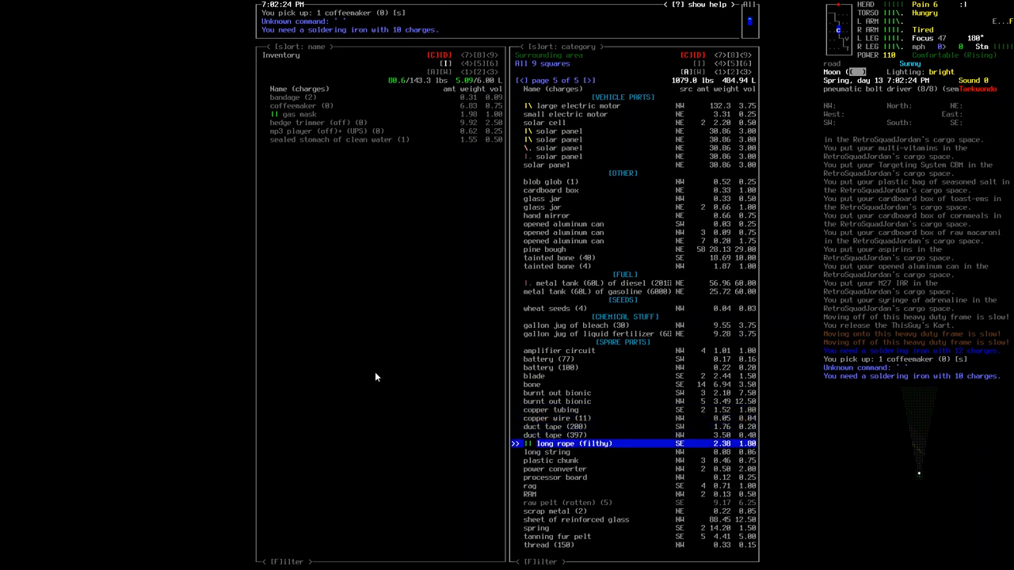
key(down)
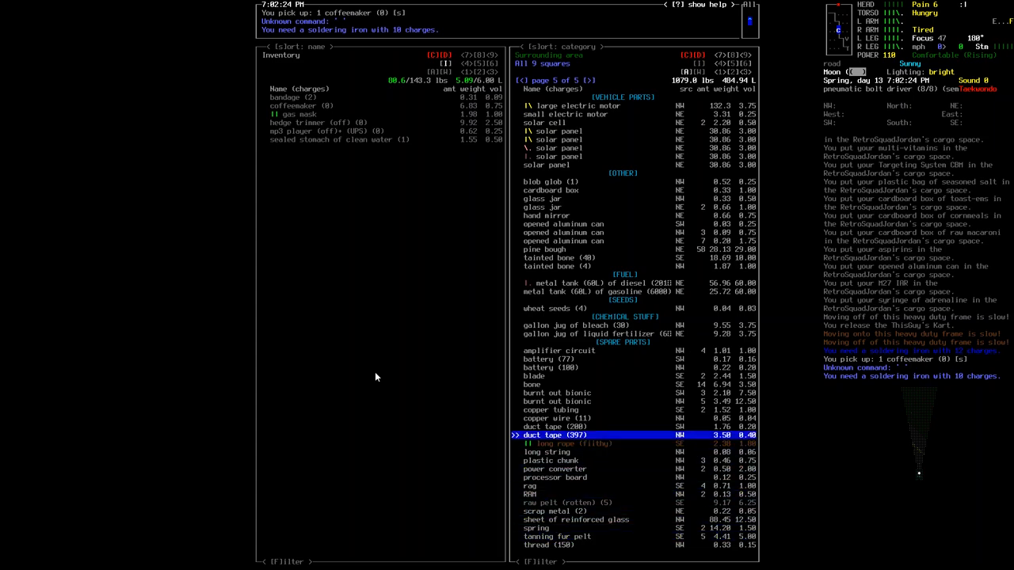
key(up)
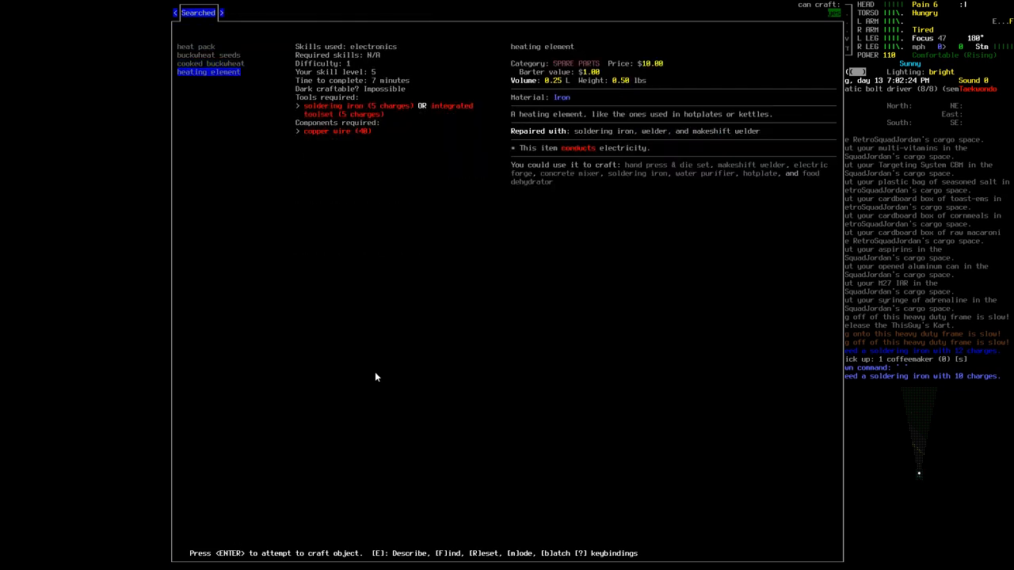
Leave the crafting view, grab the UPS, wear the backpack and filter the cargo for 'tool'.
key(Escape)
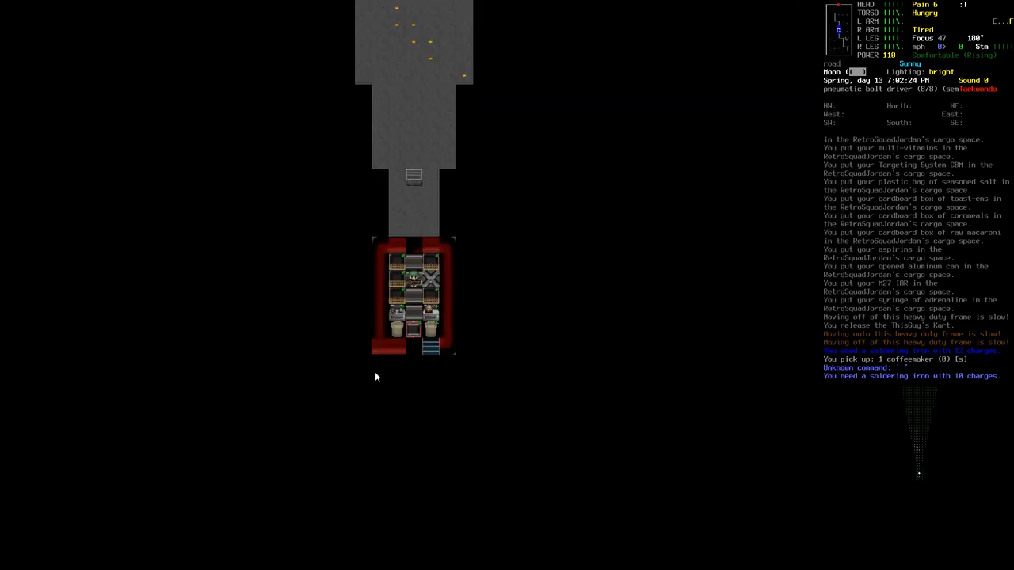
key(m)
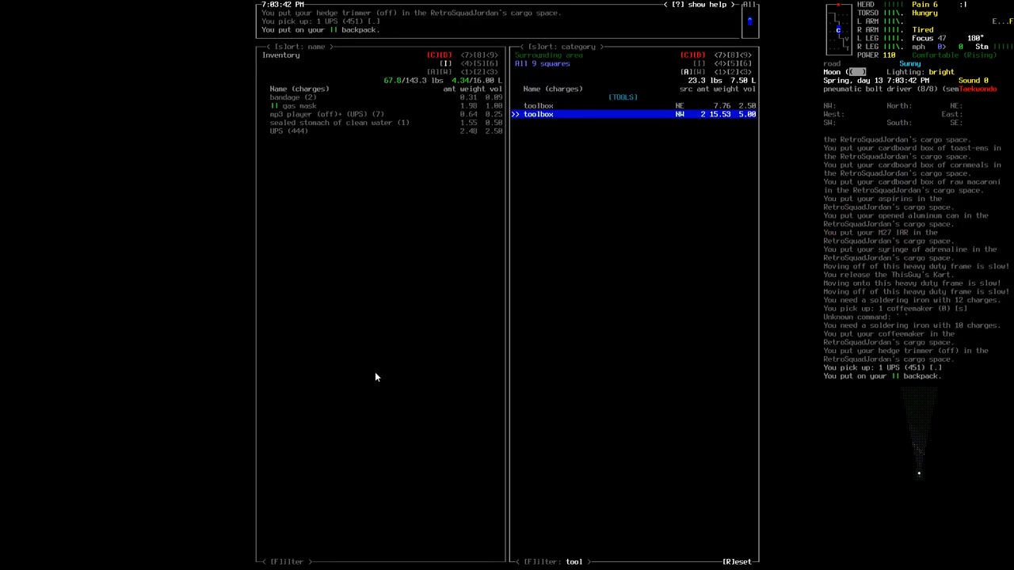
Deconstruct the oven inside the building, yielding a heating element, copper wire and steel.
key(Escape)
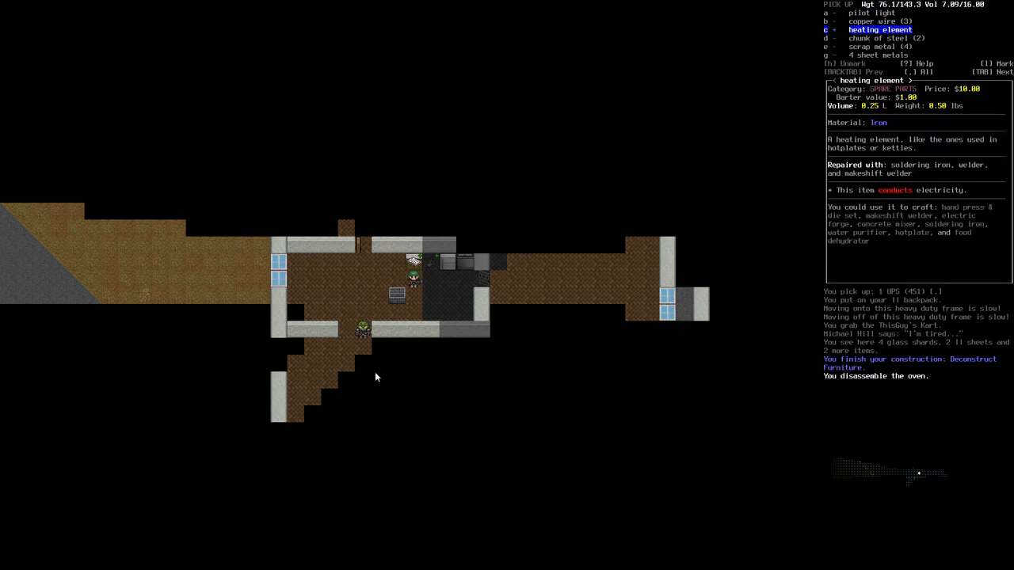
Pick up the heating element and copper wire and start a crafting search for soldering.
key(UP)
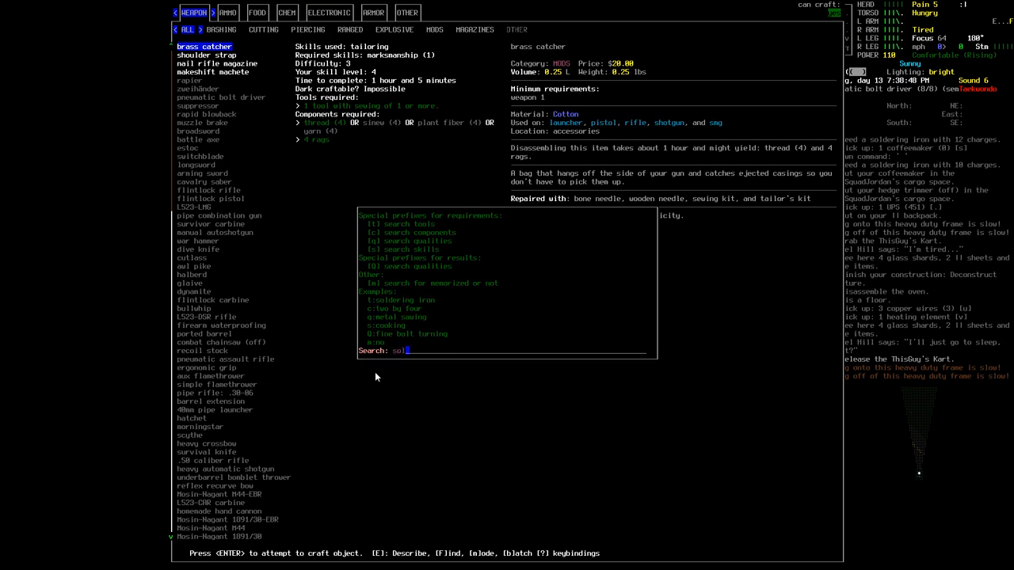
Review the soldering iron recipe, collect the steel chunks, scrap and sheet metal, and return to the APC.
key(enter)
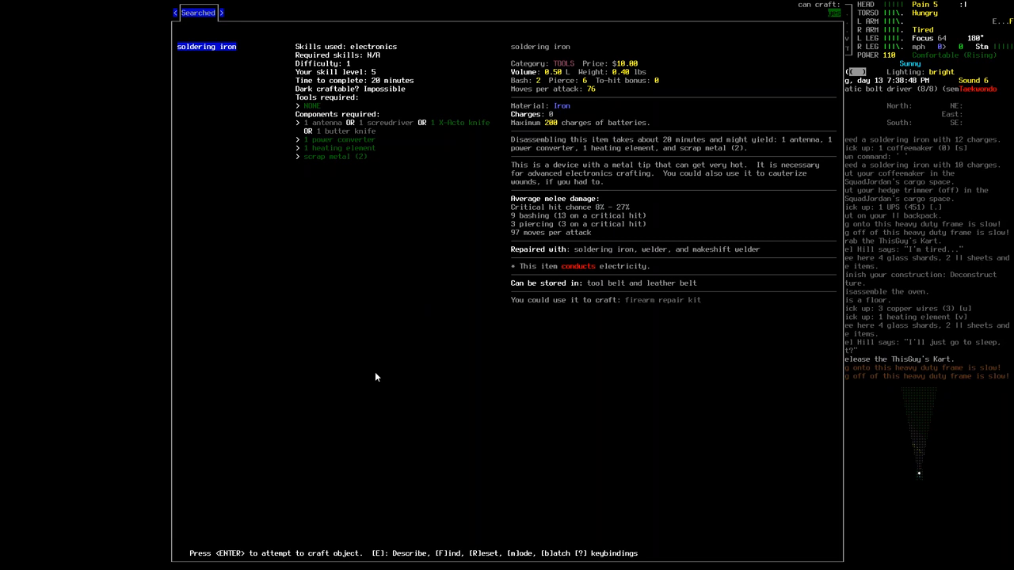
key(f)
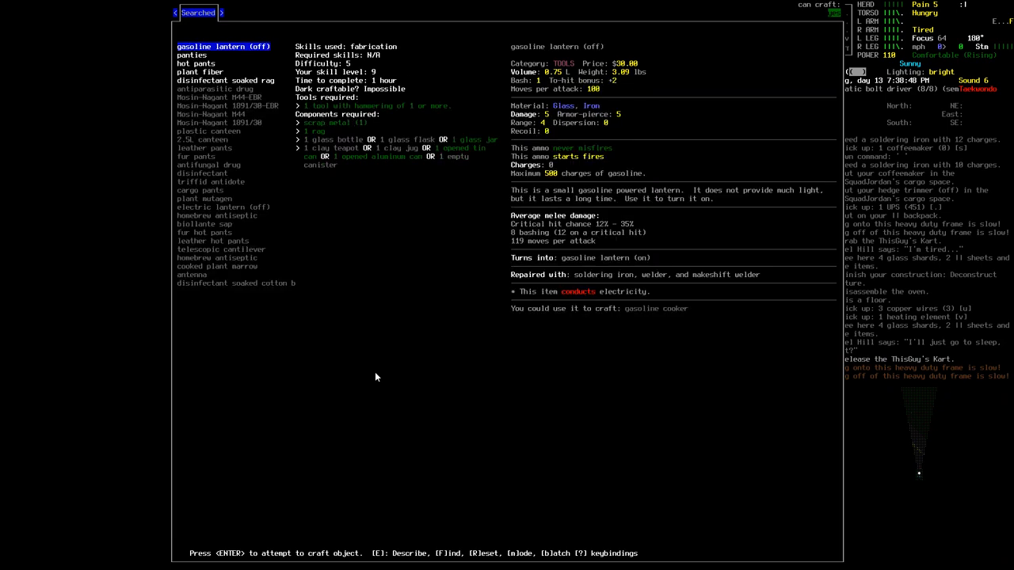
click(190, 274)
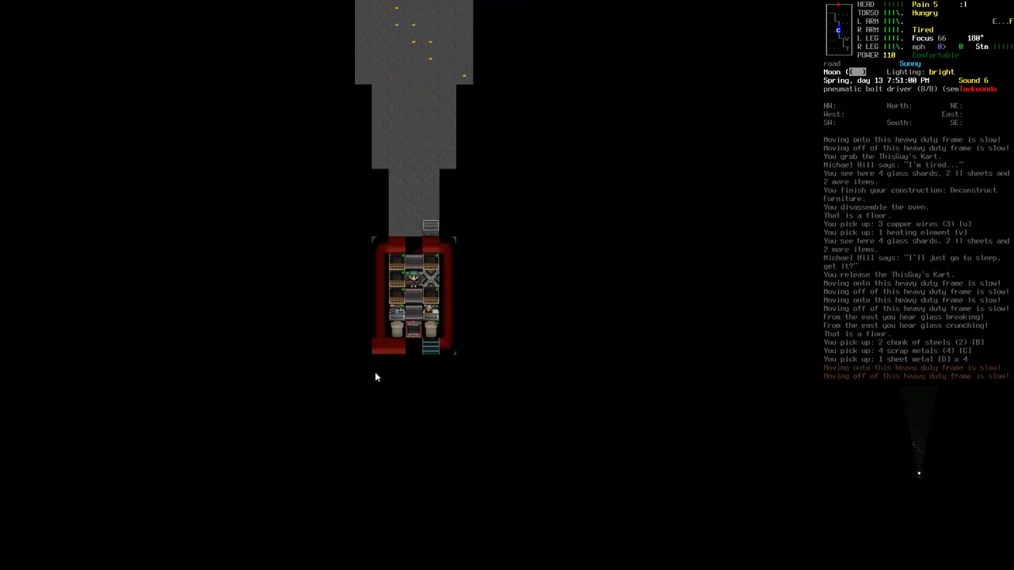
Put the copper wire and metal into the cargo space, eat a cookie, and reopen crafting.
key(d)
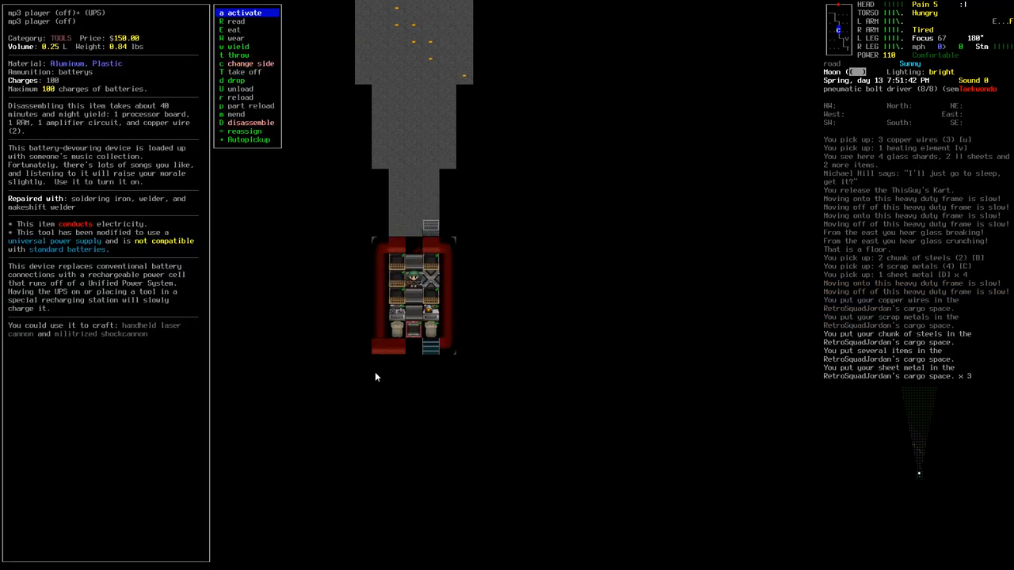
click(237, 13)
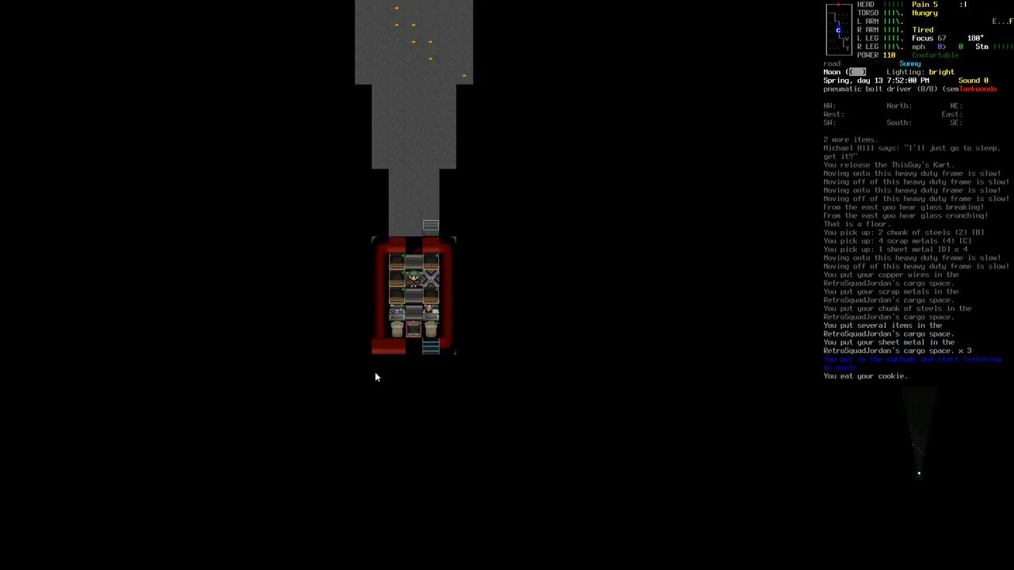
key(E)
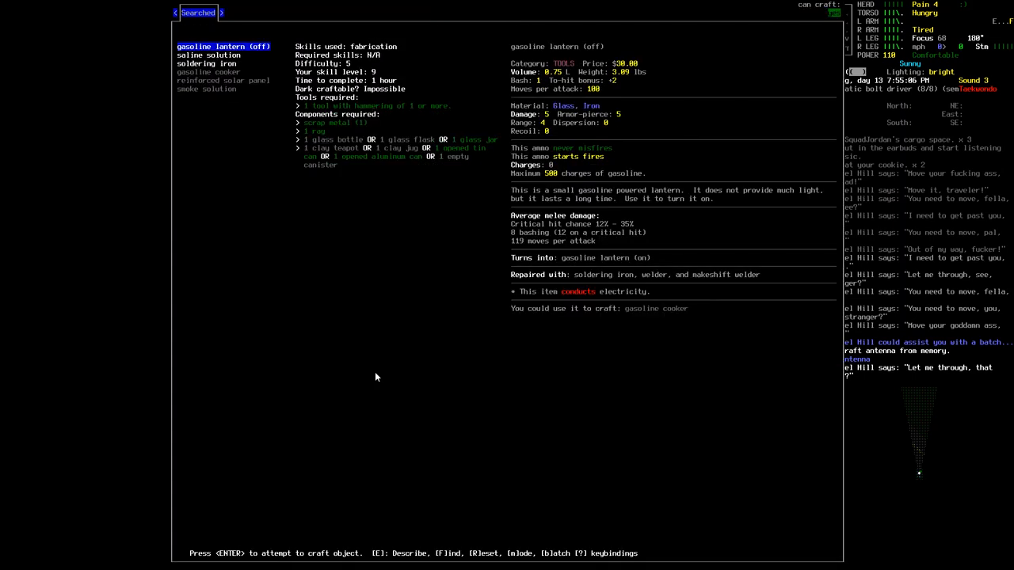
Craft and reload the soldering iron, then disassemble the hedge trimmer into components.
click(206, 64)
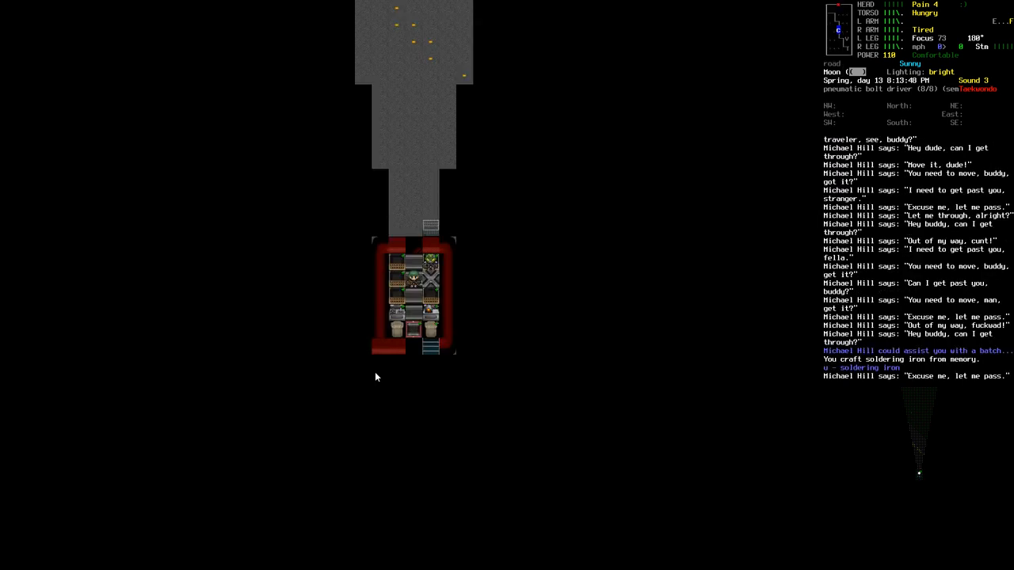
key(i)
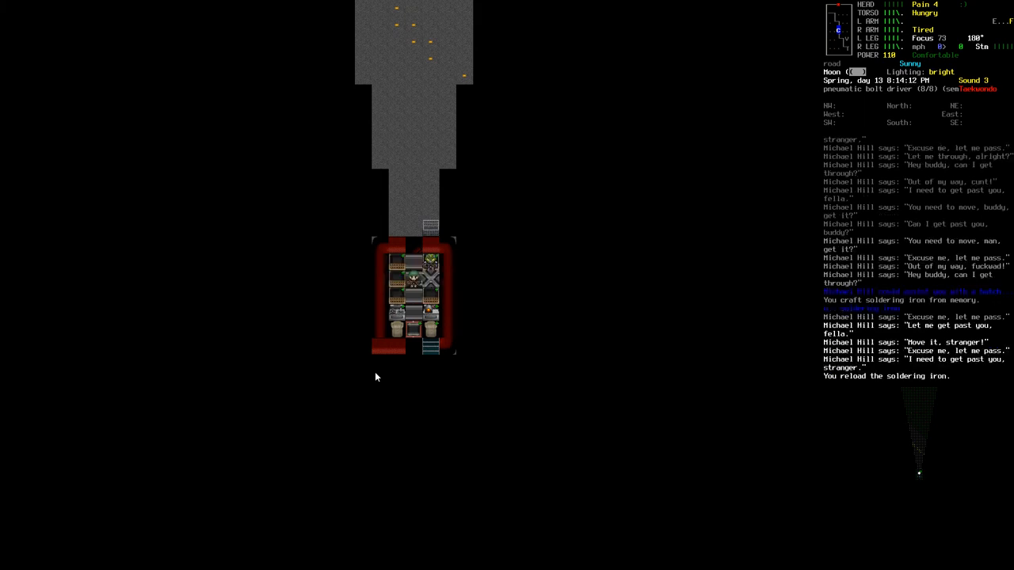
key(i)
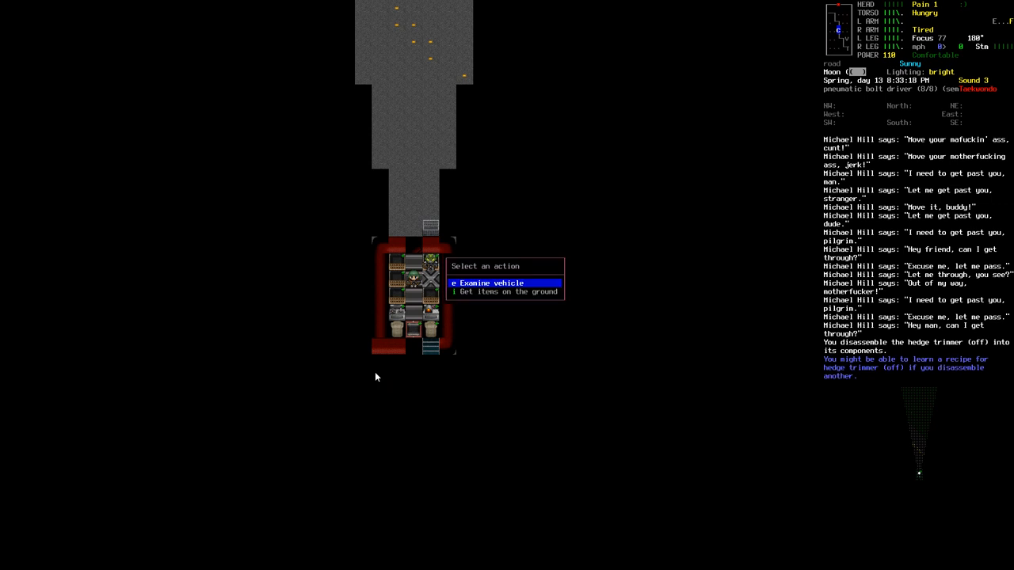
Cancel the 'Select an action' vehicle prompt and bring up the crafting menu.
key(escape)
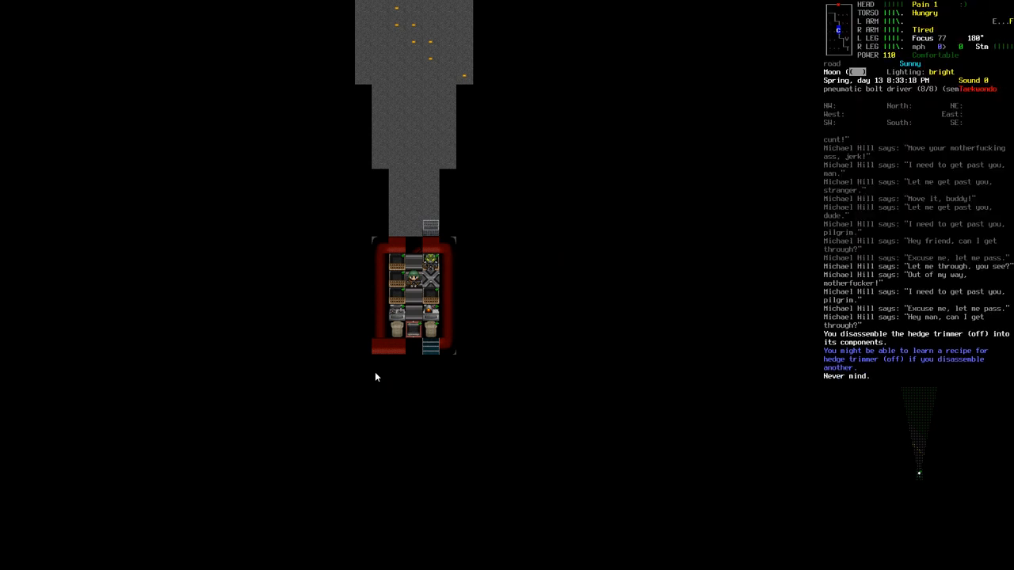
key(i)
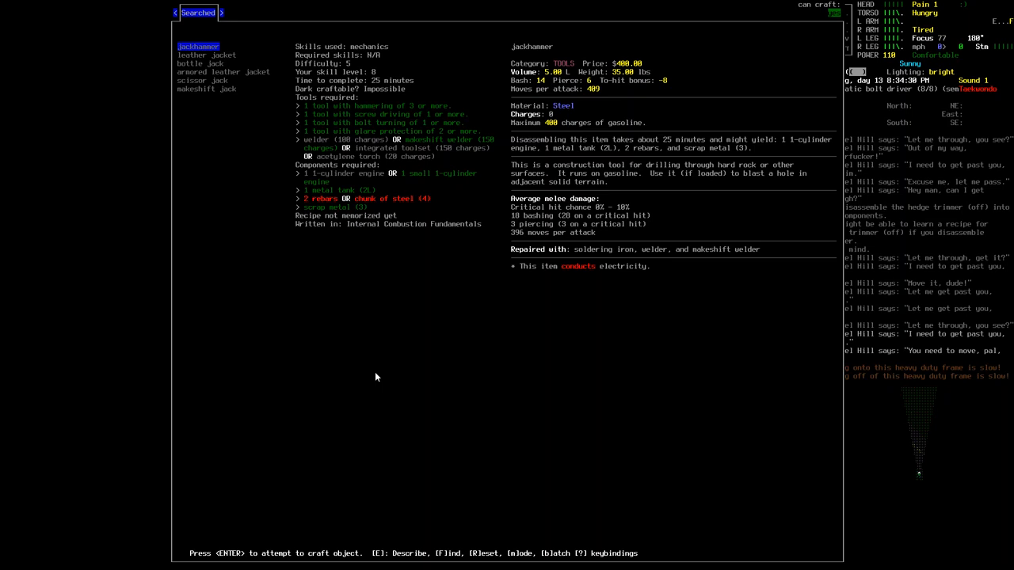
Leave the jackhammer recipe to check the nearby loot, including a chunk of steel.
key(Escape)
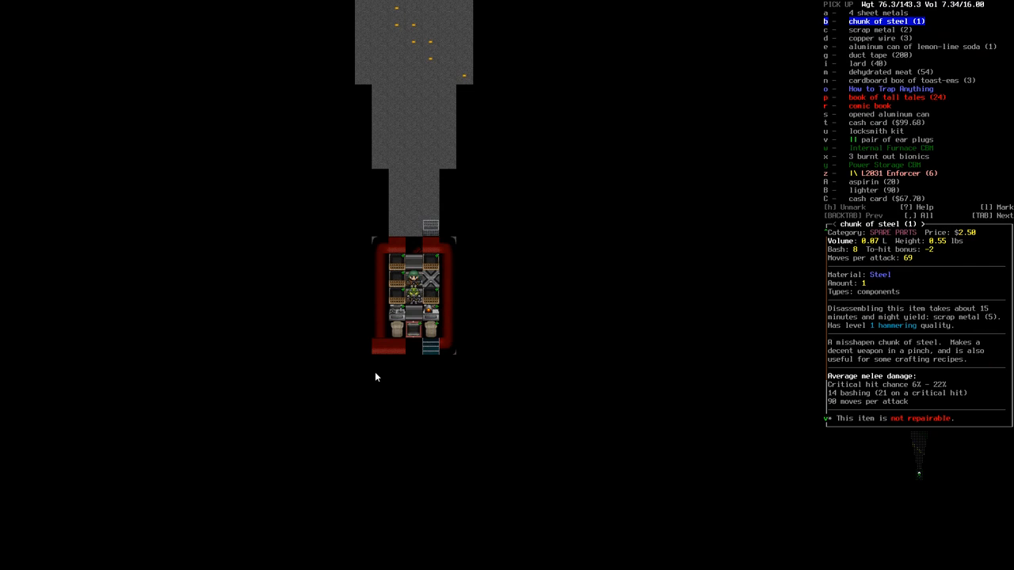
Pick up the chunk of steel and move the steel lumps and scrap metal into the kart.
key(up)
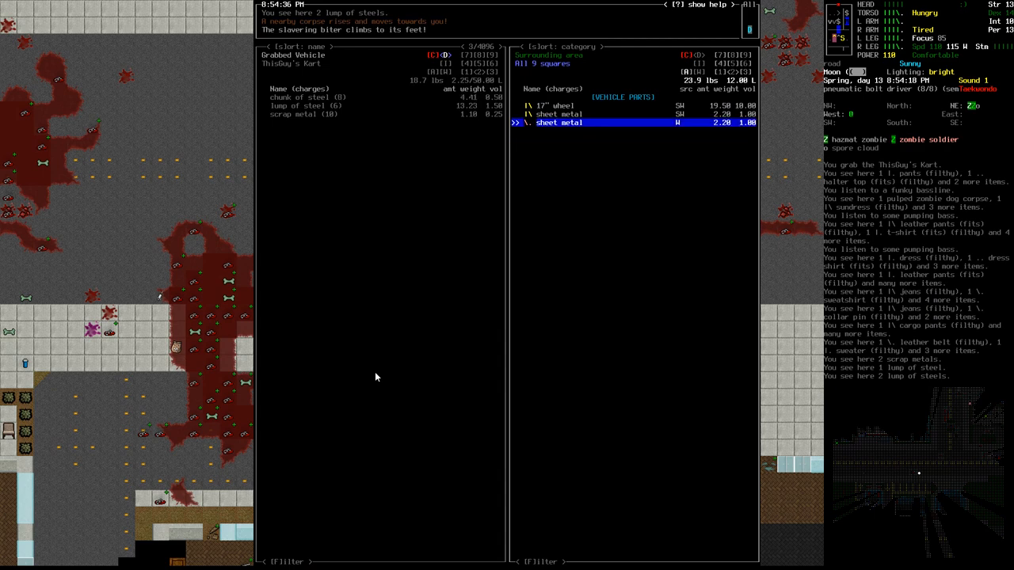
key(Escape)
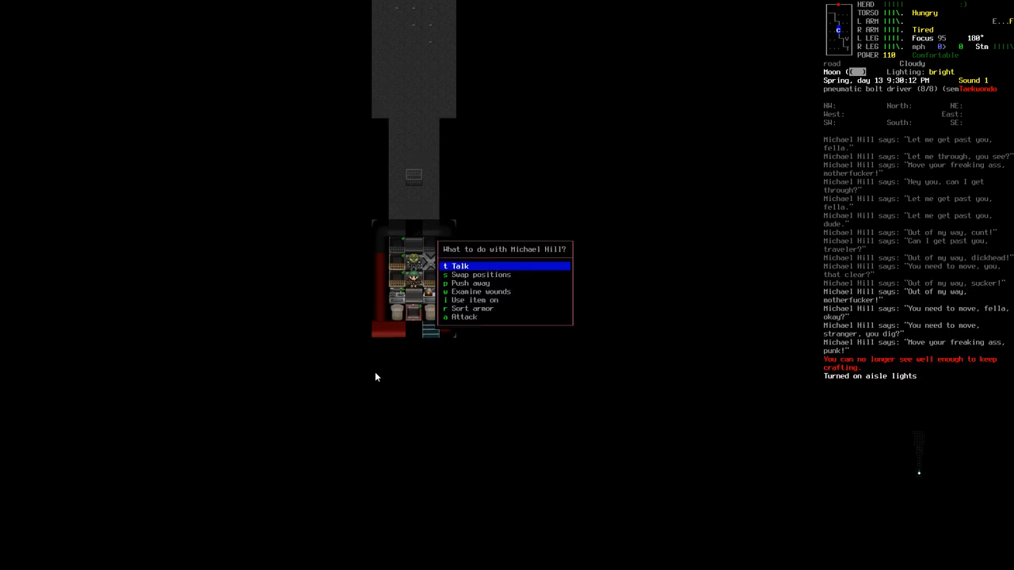
Swap places with the companion, finish the jackhammer and reload it with gasoline.
click(482, 274)
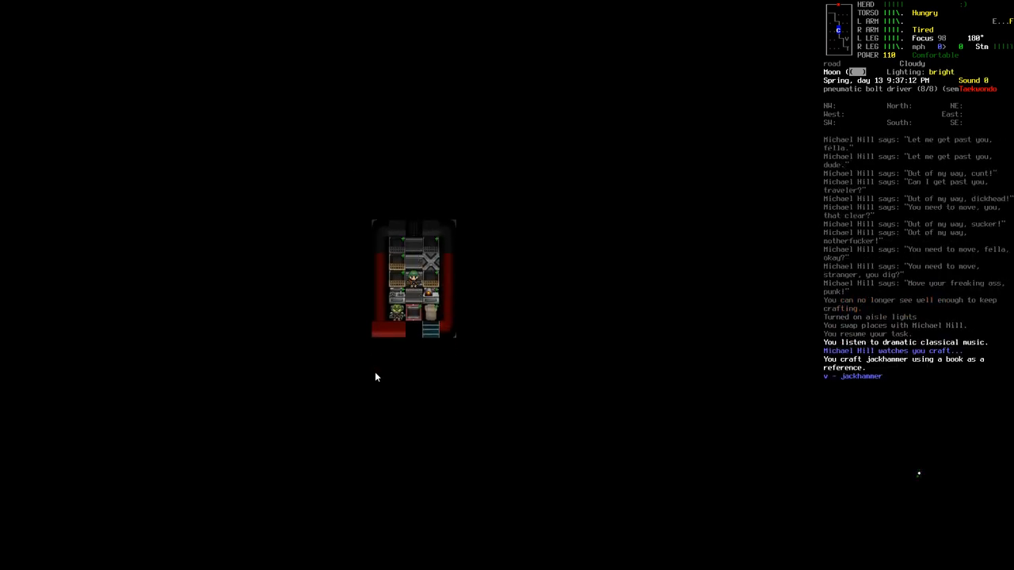
key(i)
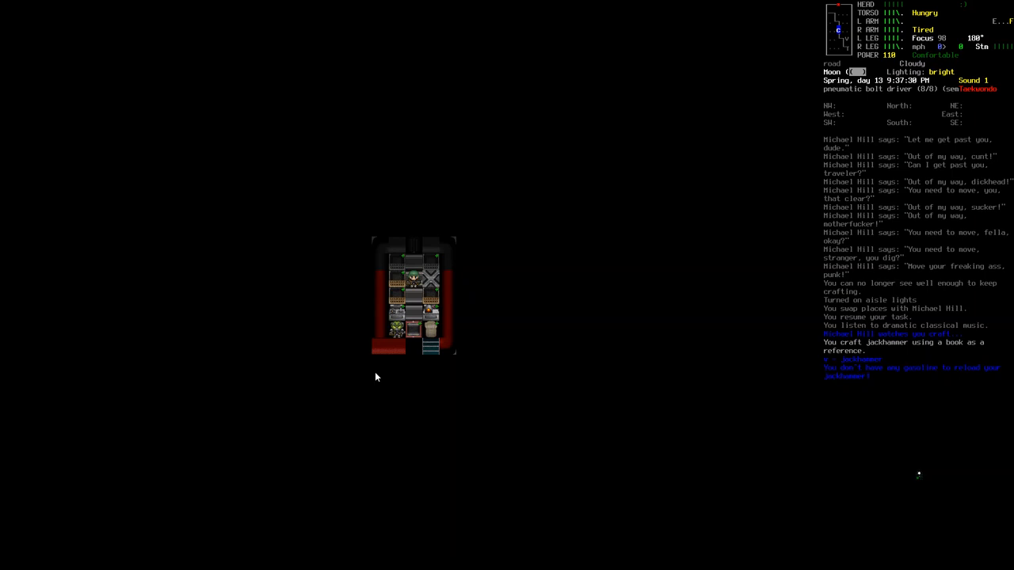
key(i)
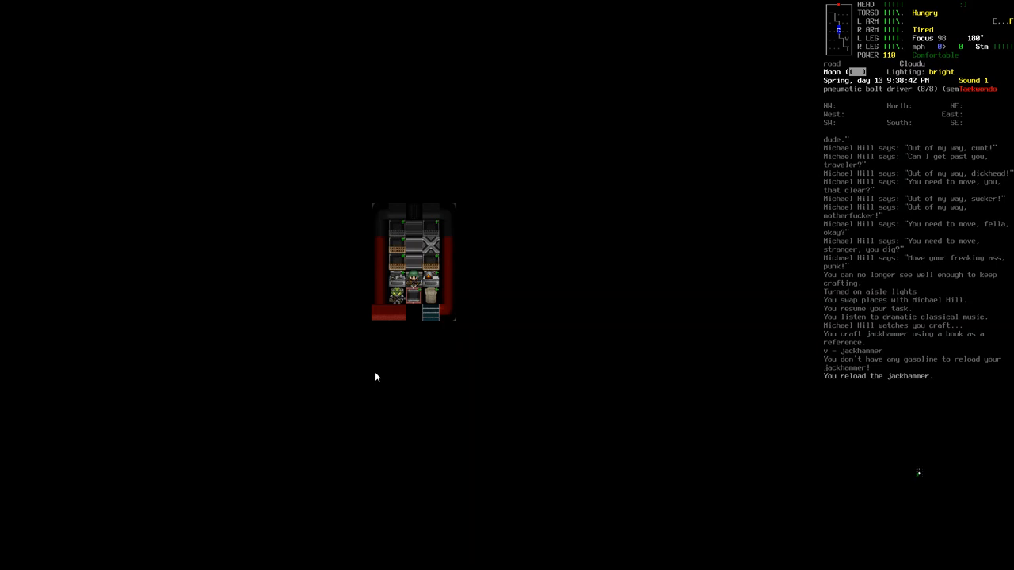
key(i)
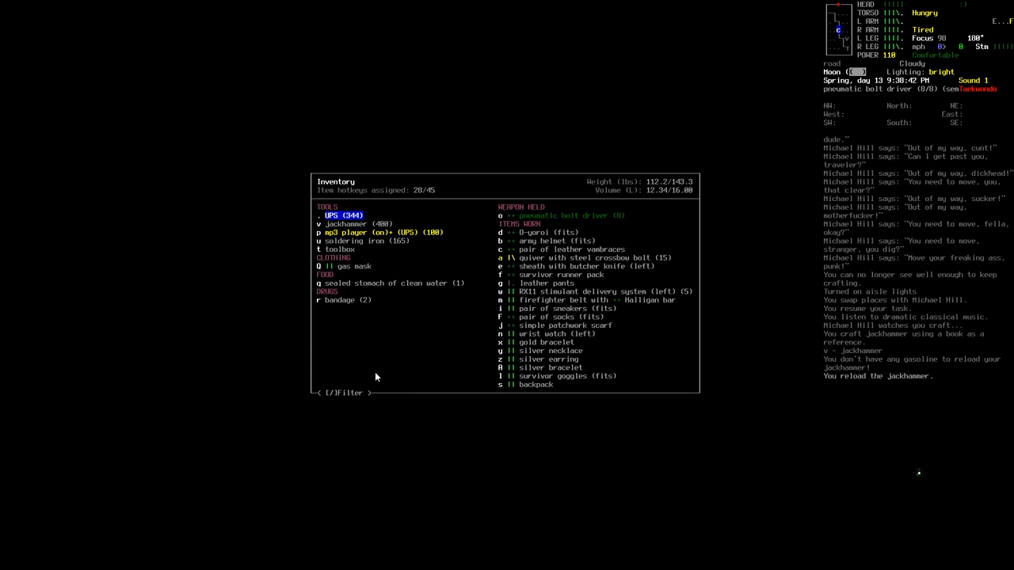
Eat a fresh vegetable pie, craft clean water and pour it into the sealed stomach.
key(Escape)
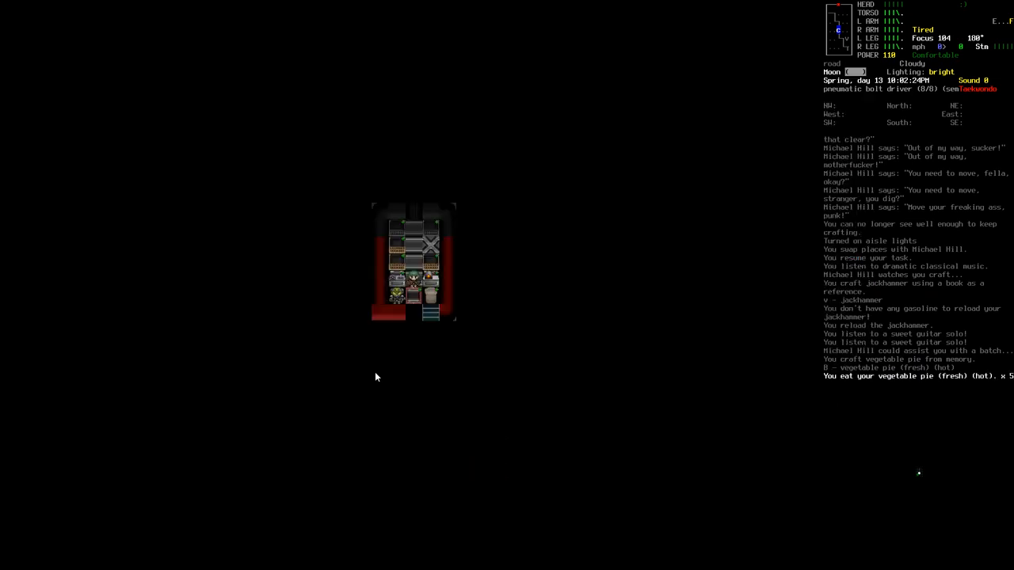
key(E)
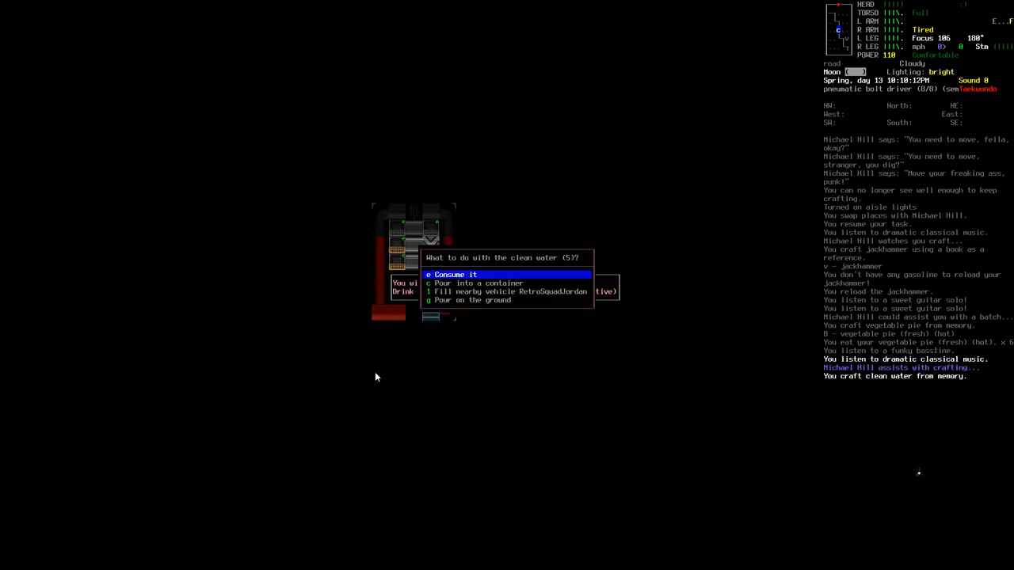
key(c)
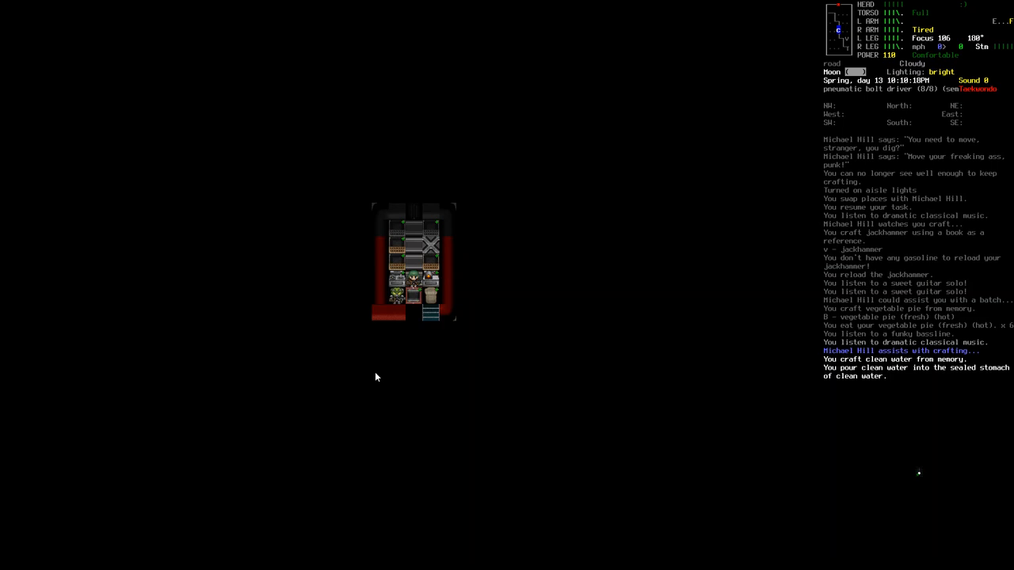
key(r)
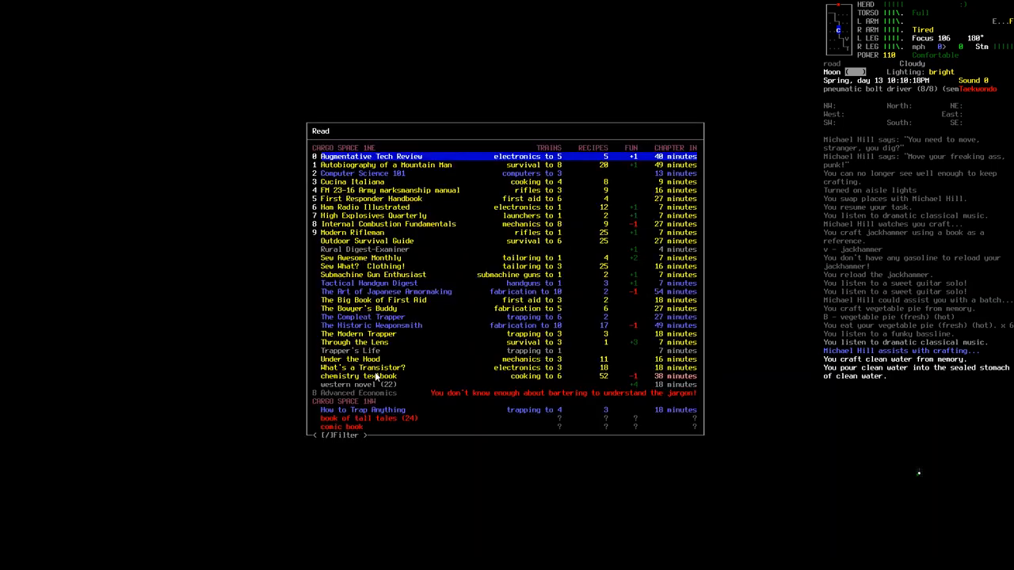
Read Computer Science 101 from the book list, then stop reading and confirm.
key(DOWN)
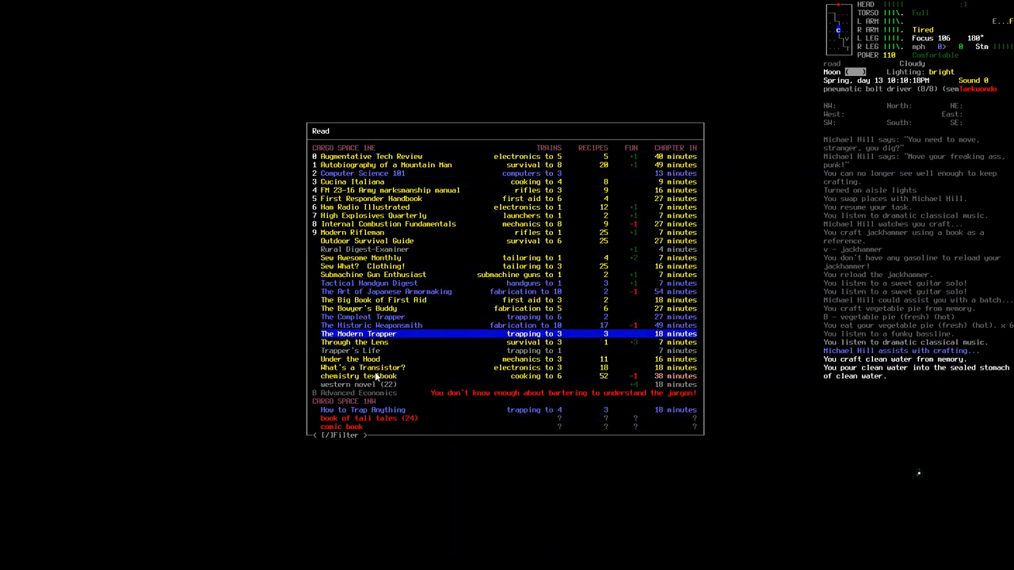
key(down)
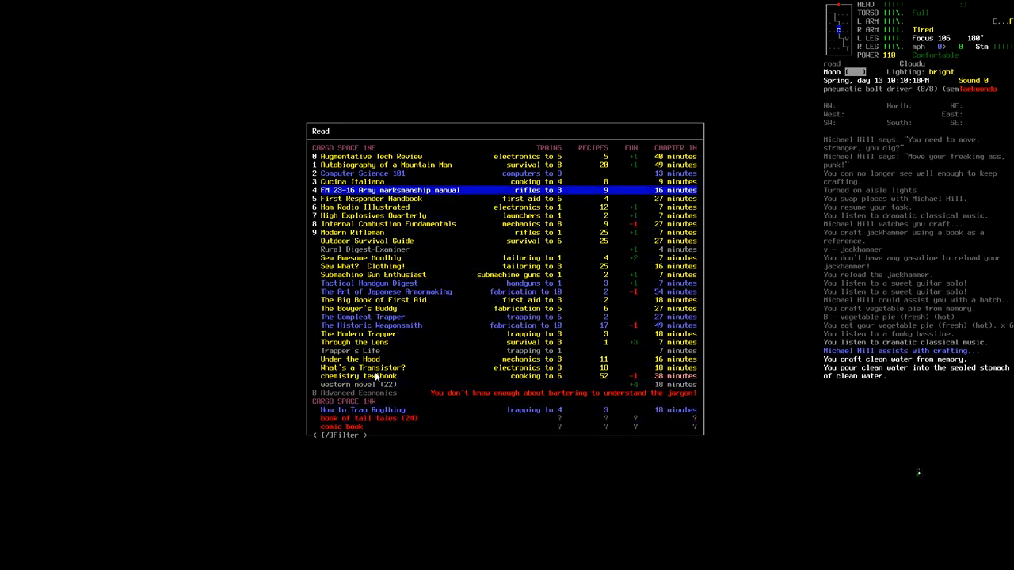
click(361, 172)
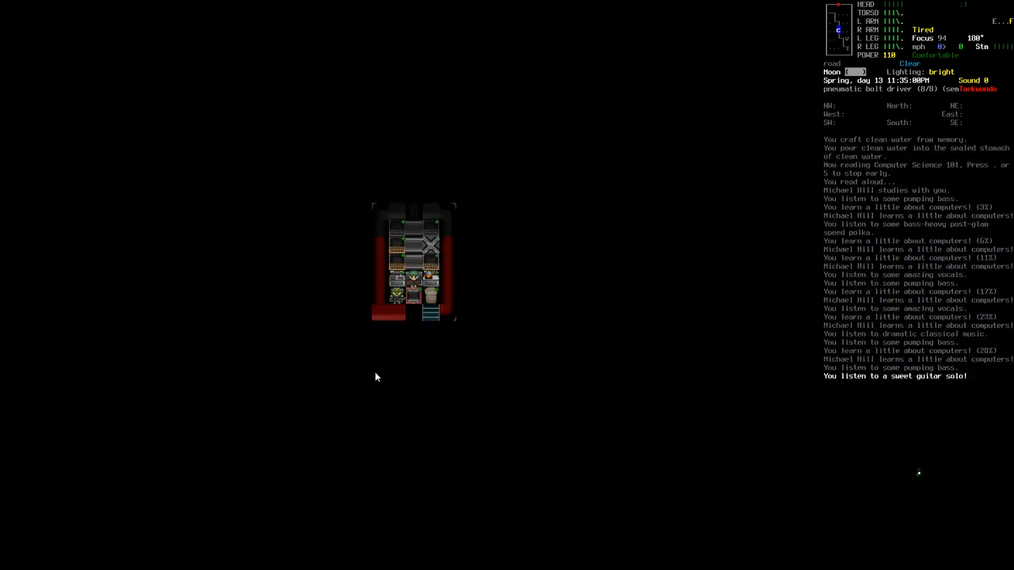
key(.)
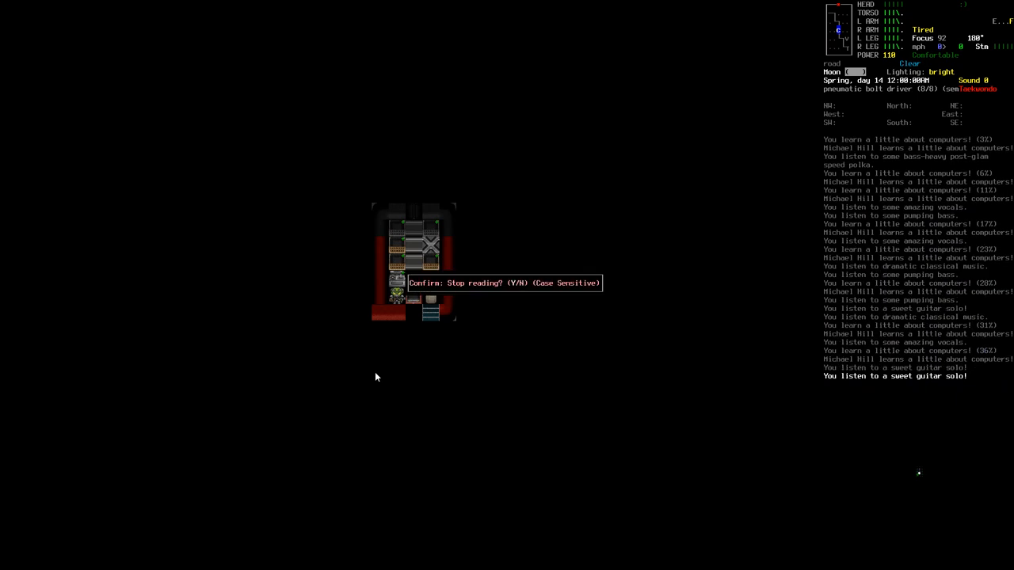
key(y)
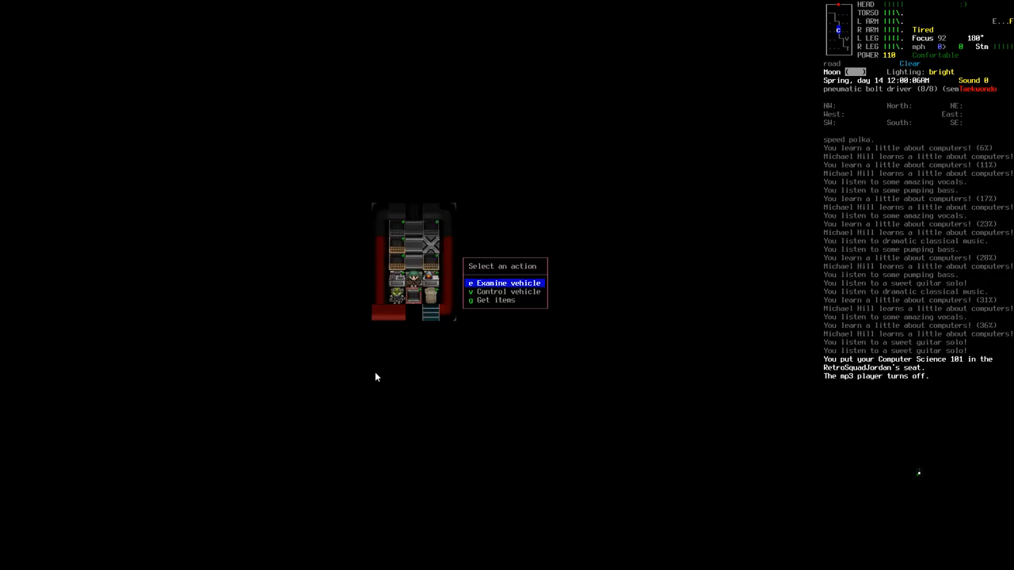
Switch off the aisle lights and sleep with an eight-hour alarm.
click(504, 282)
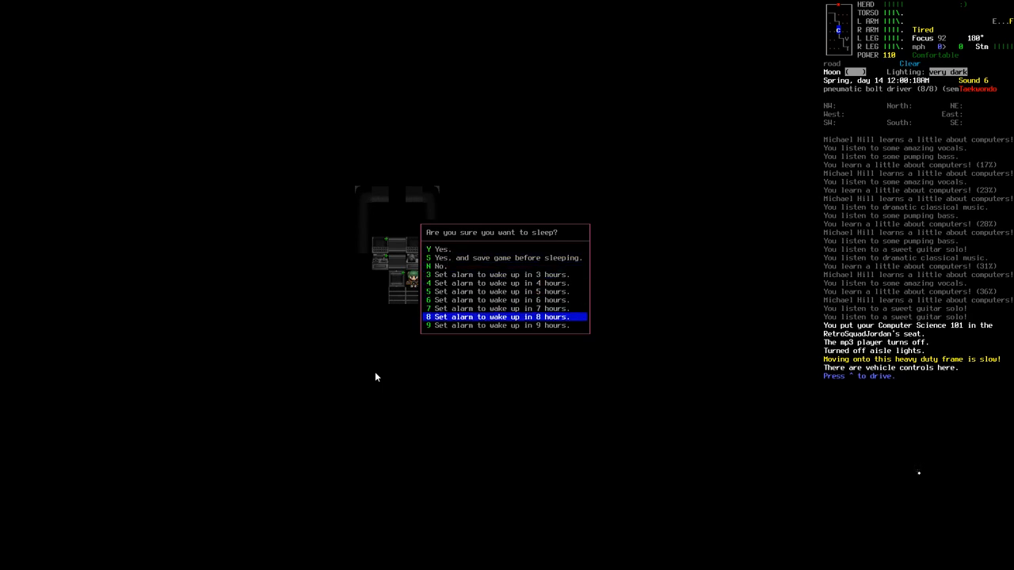
key(8)
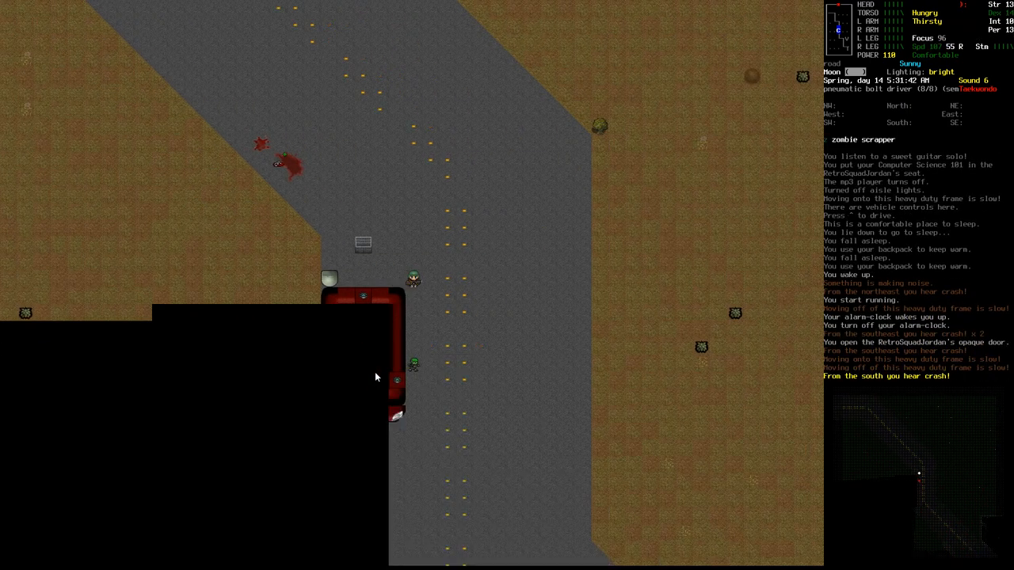
Aim at and shoot the zombie scrapper beside the APC with the bolt driver.
key(f)
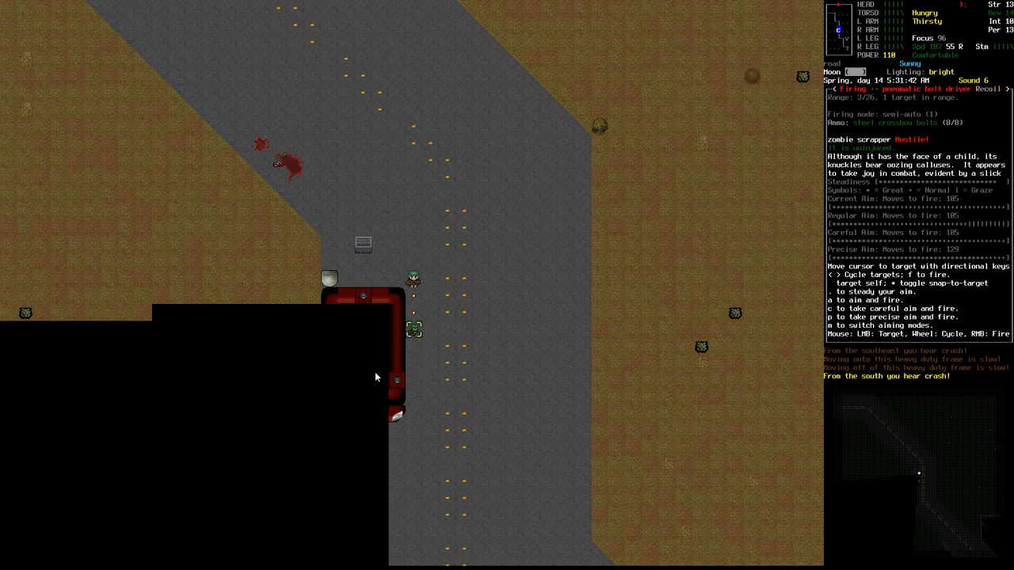
key(f)
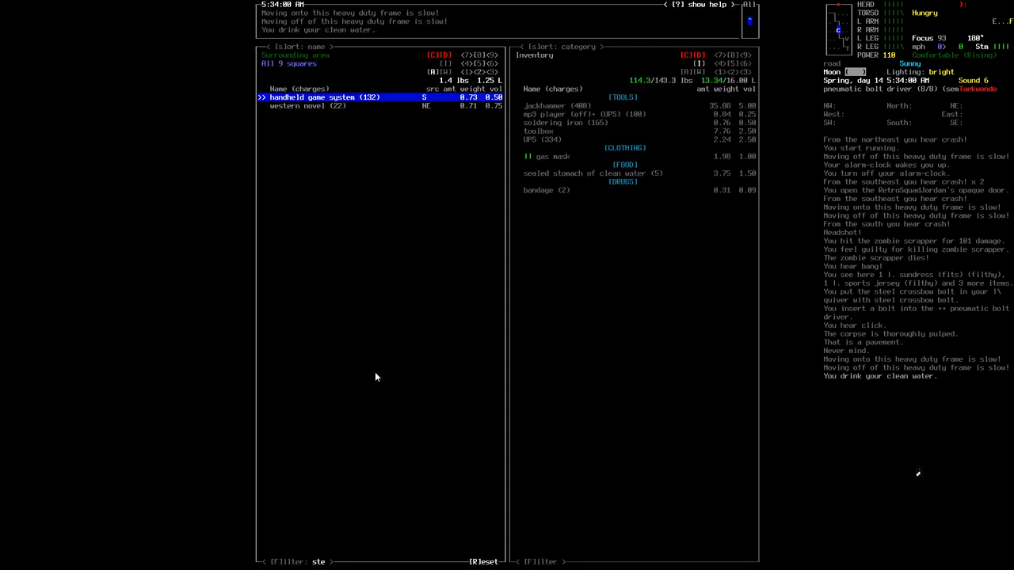
Close the advanced inventory and view the overmap around North Andover.
key(Escape)
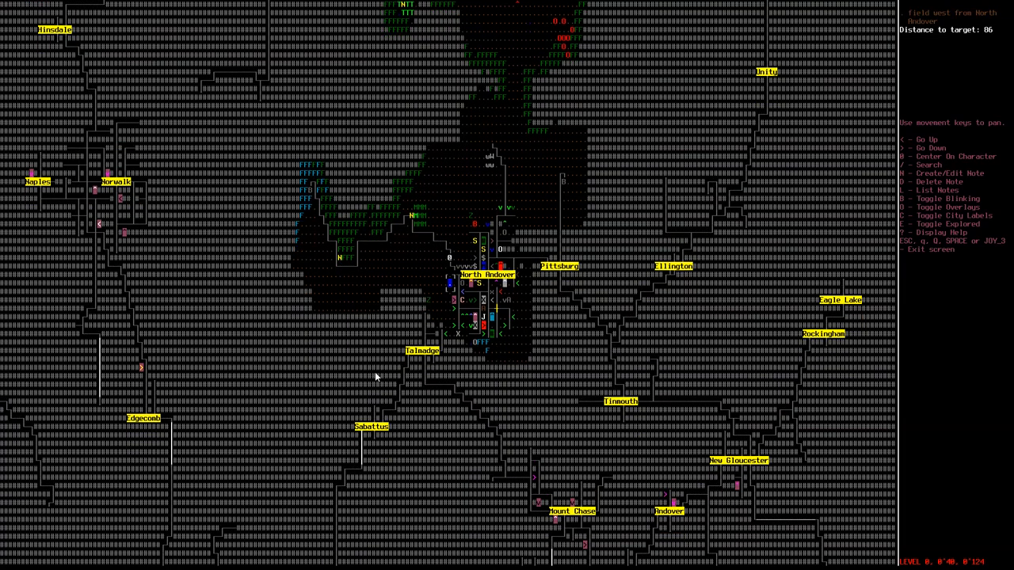
Scroll the view while returning from the overmap to the vehicle controls.
scroll(down, 3)
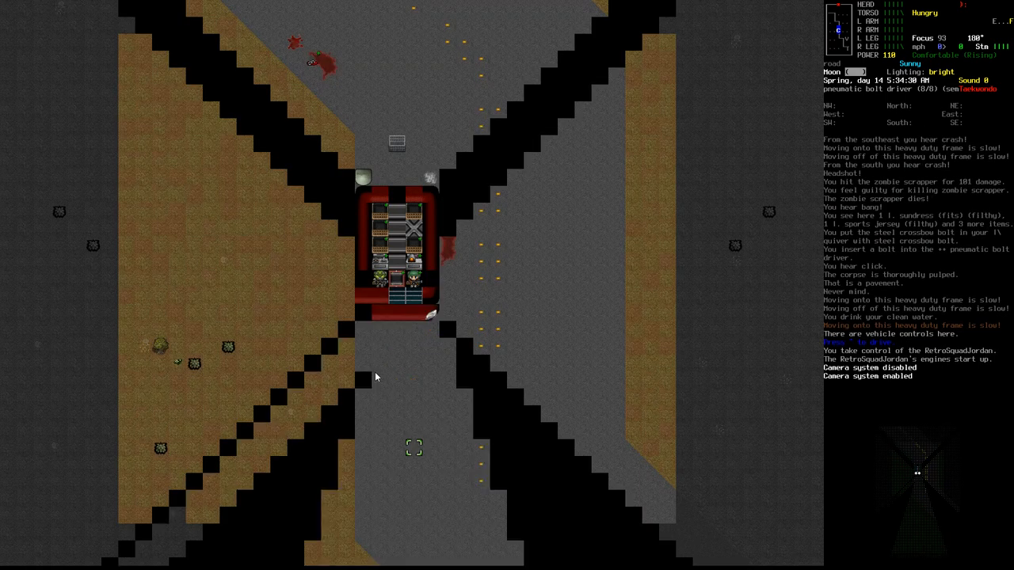
Check the world map, then return to the vehicle to fold and stow the kart.
key(m)
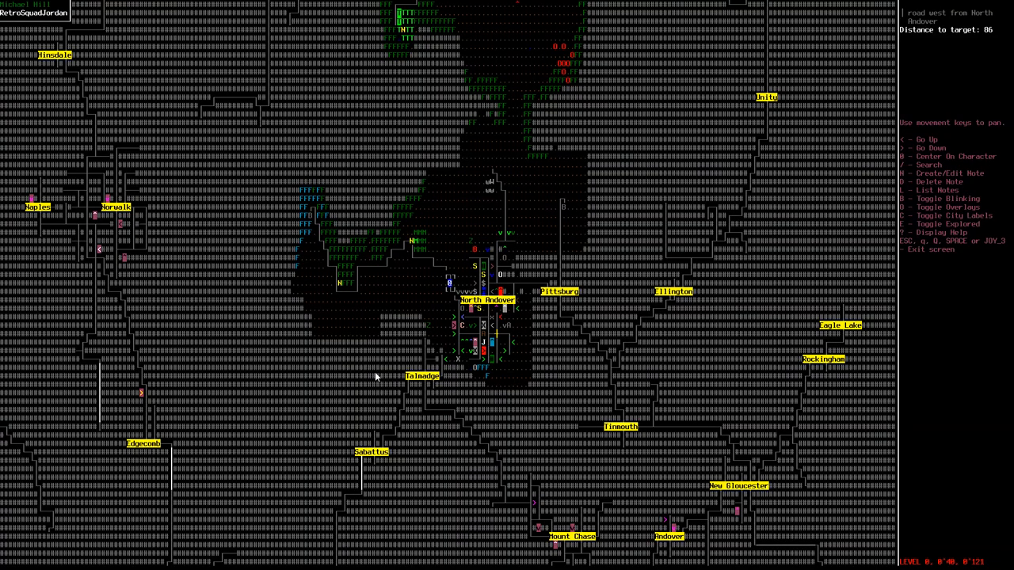
key(Escape)
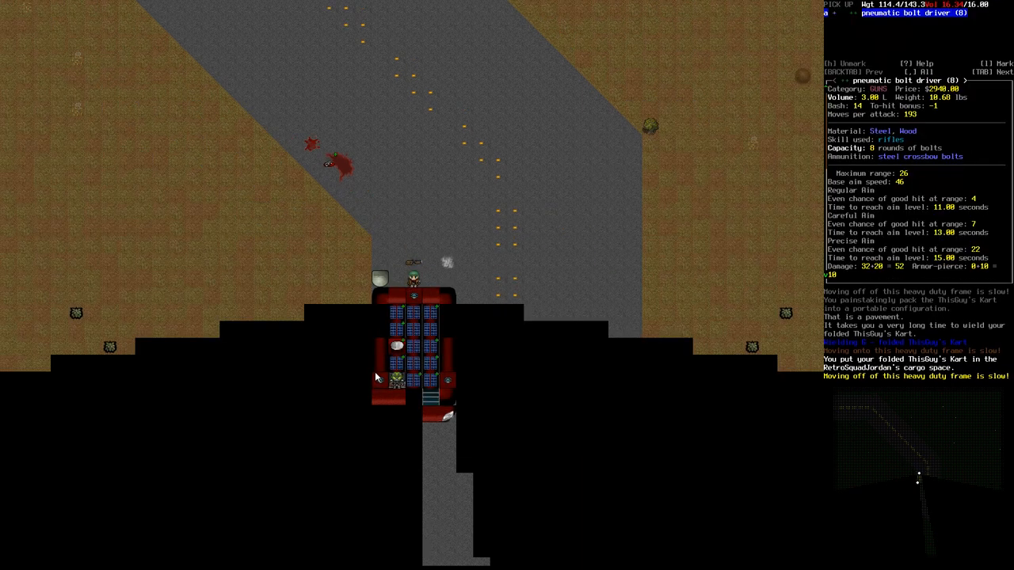
Dismiss the bolt driver details before driving the APC into the bloodied town block.
key(escape)
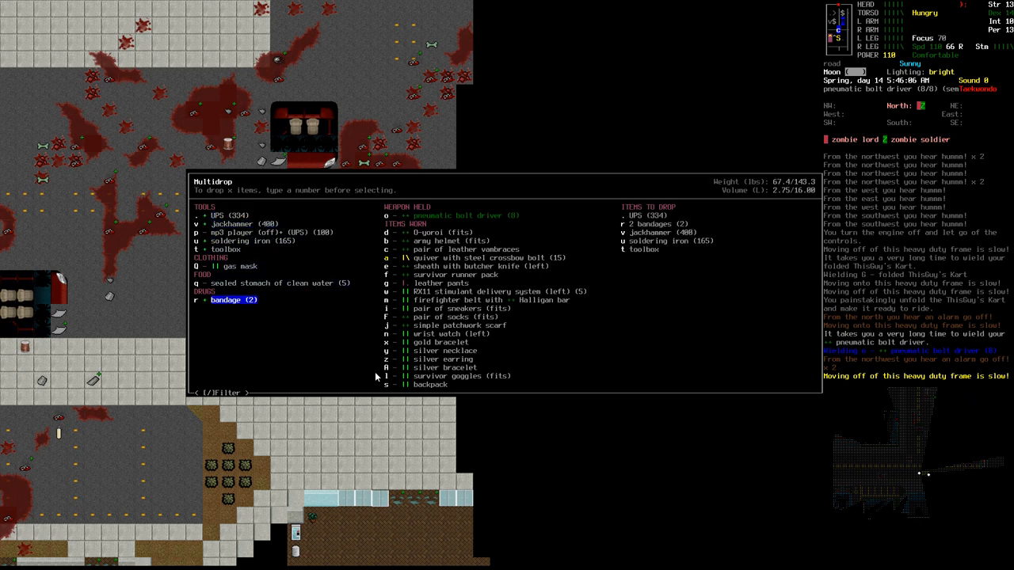
Confirm the Multidrop so the UPS, jackhammer, soldering iron and bandages land in the street.
key(enter)
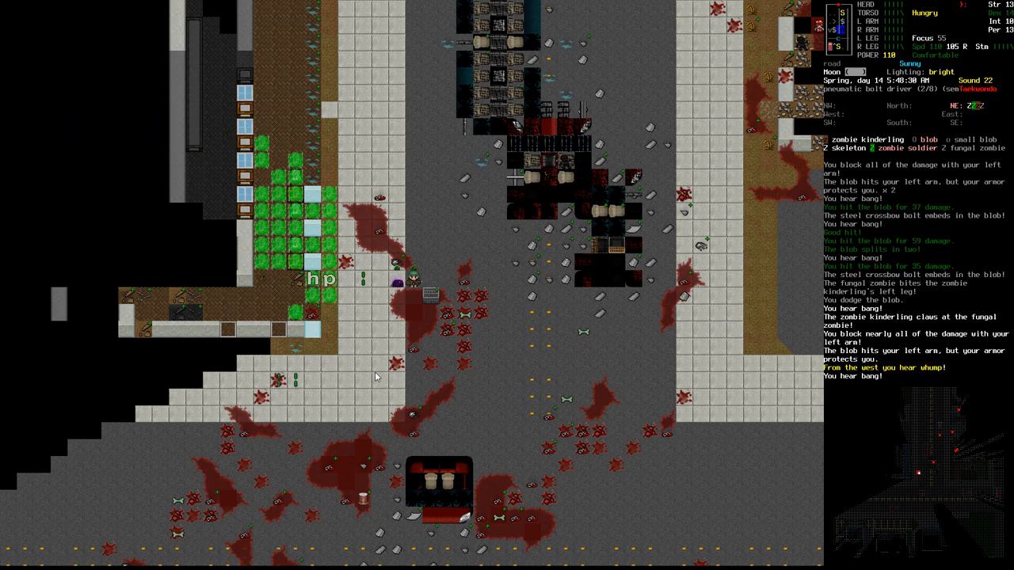
Fire the pneumatic bolt driver at the attacking kinderling and the small blob.
key(f)
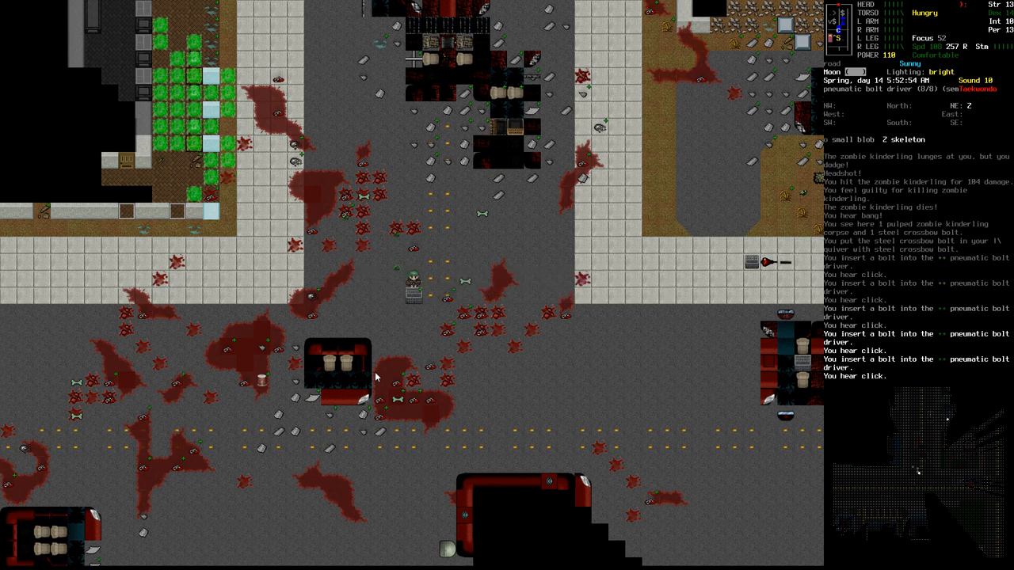
key(f)
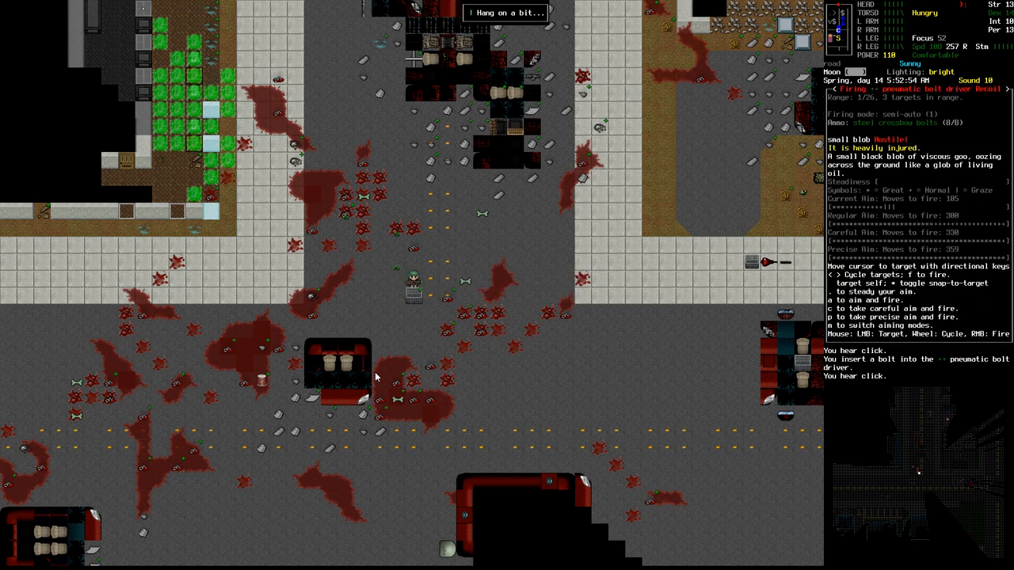
key(f)
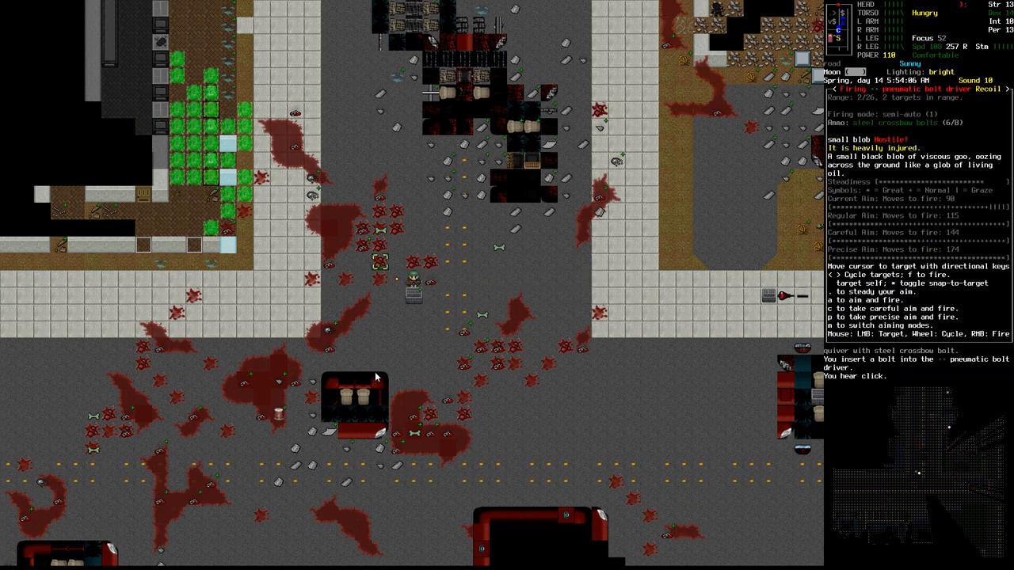
key(f)
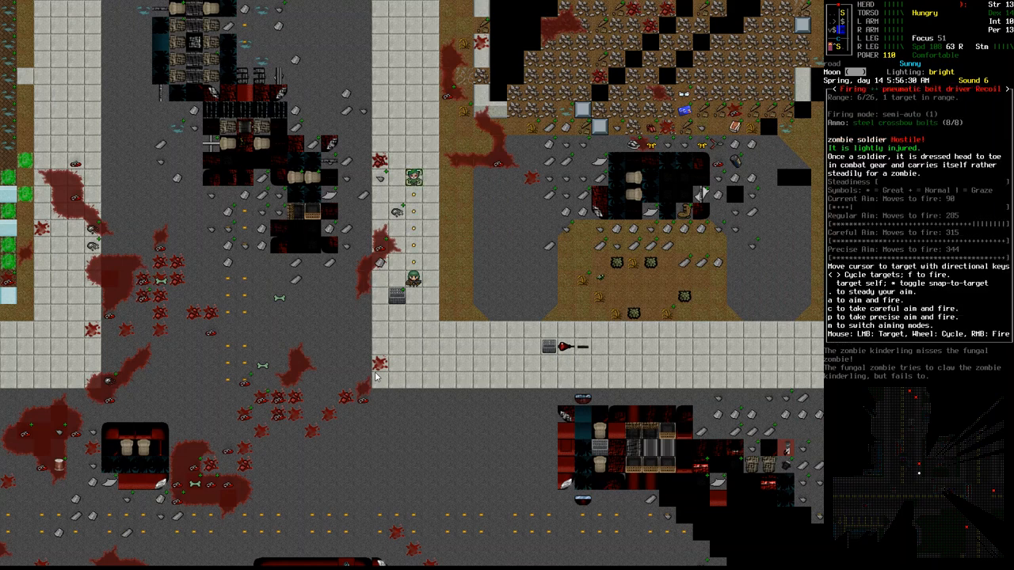
Shoot the zombie soldier dead, look around, then burst the bloated zombie.
key(f)
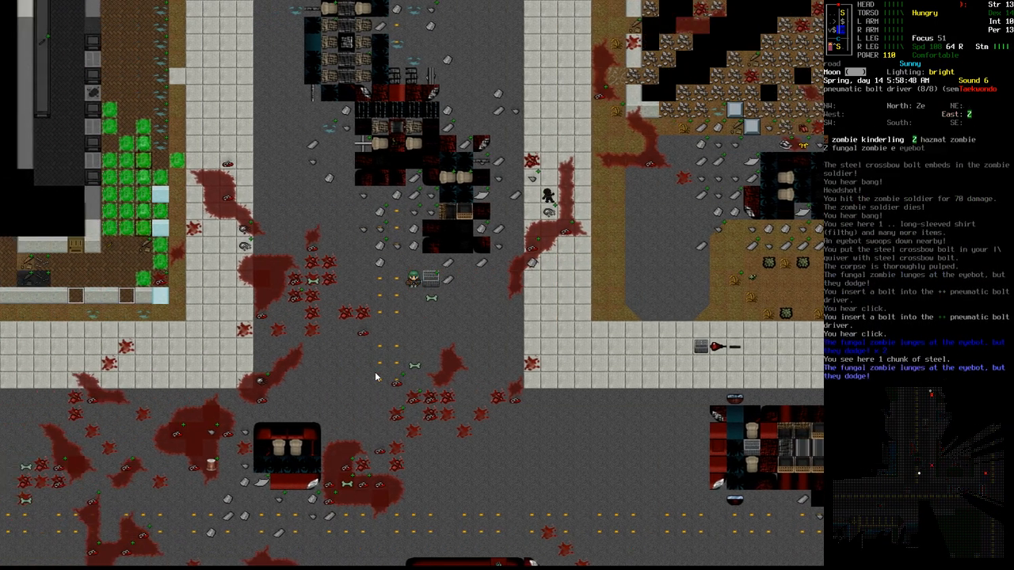
key(x)
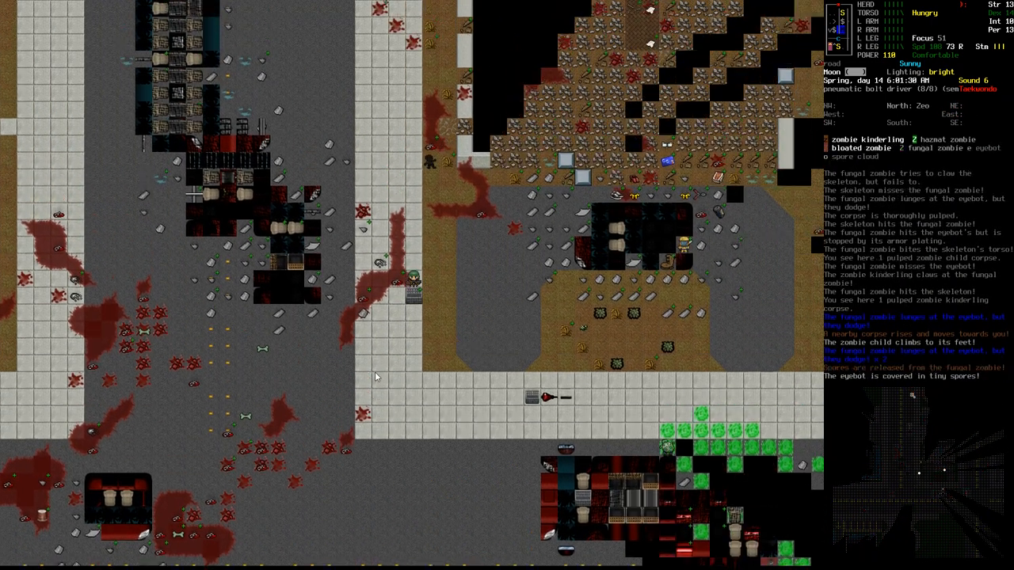
key(f)
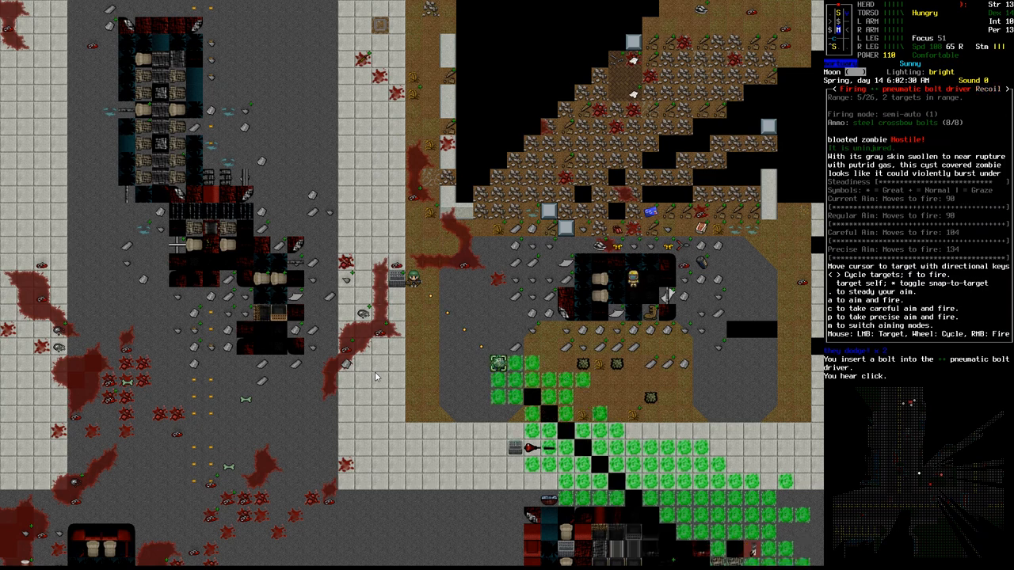
key(f)
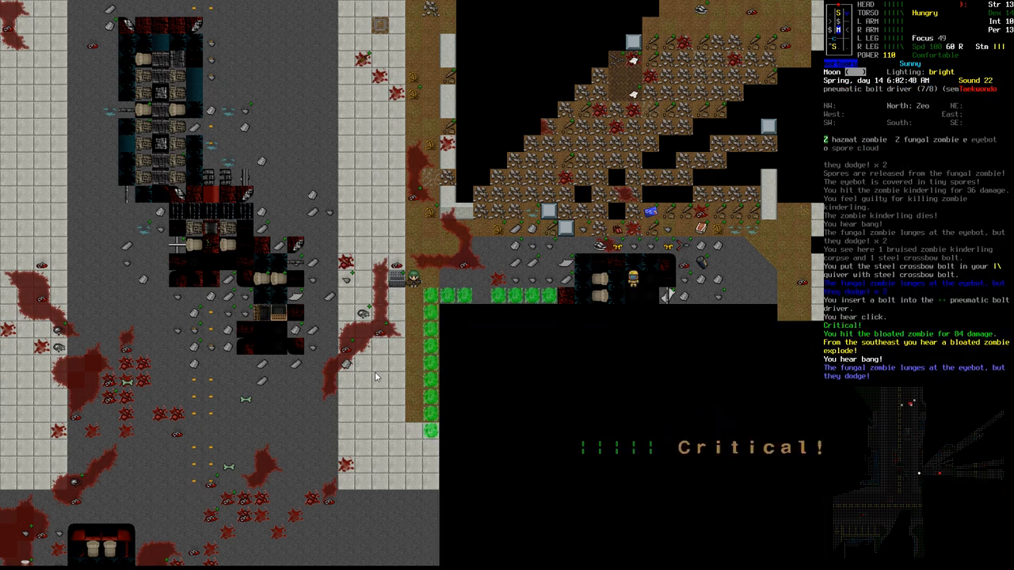